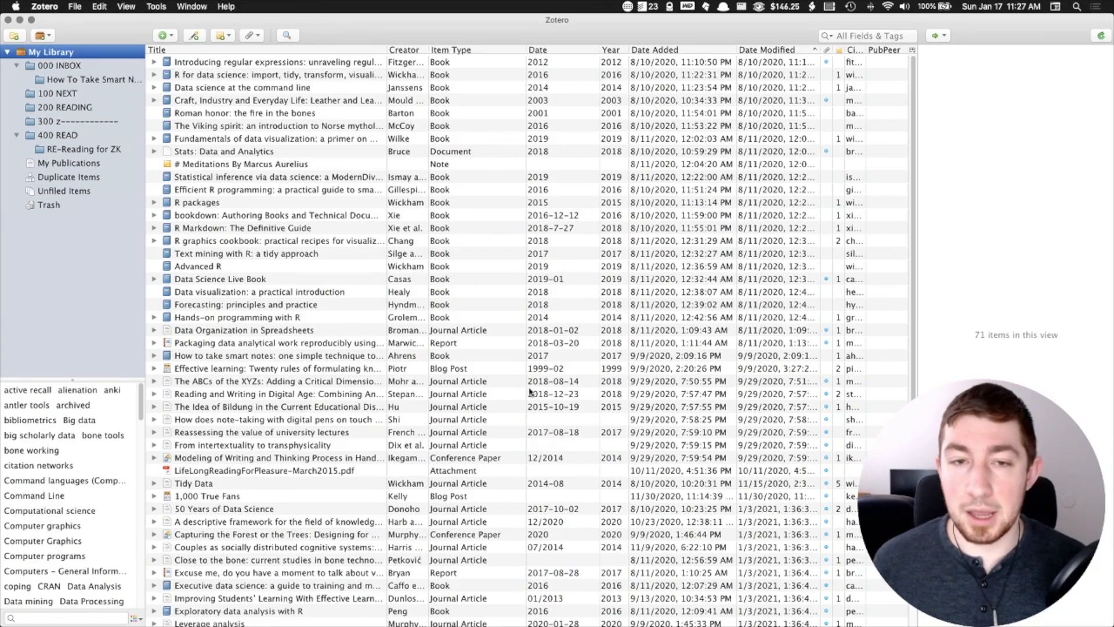
mouse_move(268, 140)
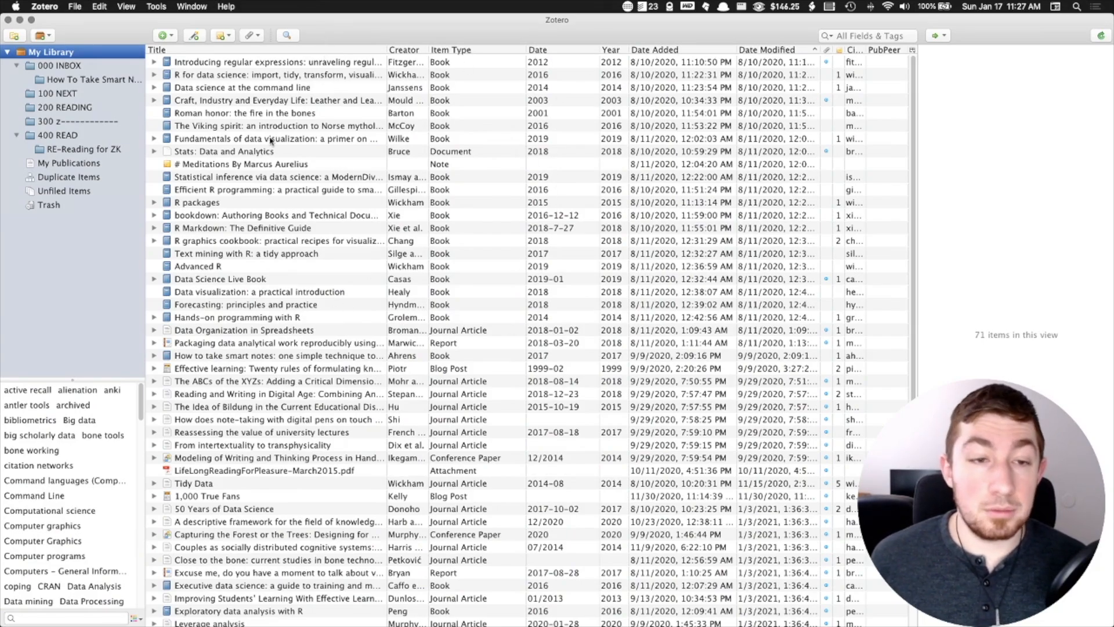
Review the list of installed add-ons to confirm ZotFile is present, then close it.
scroll(down, 3)
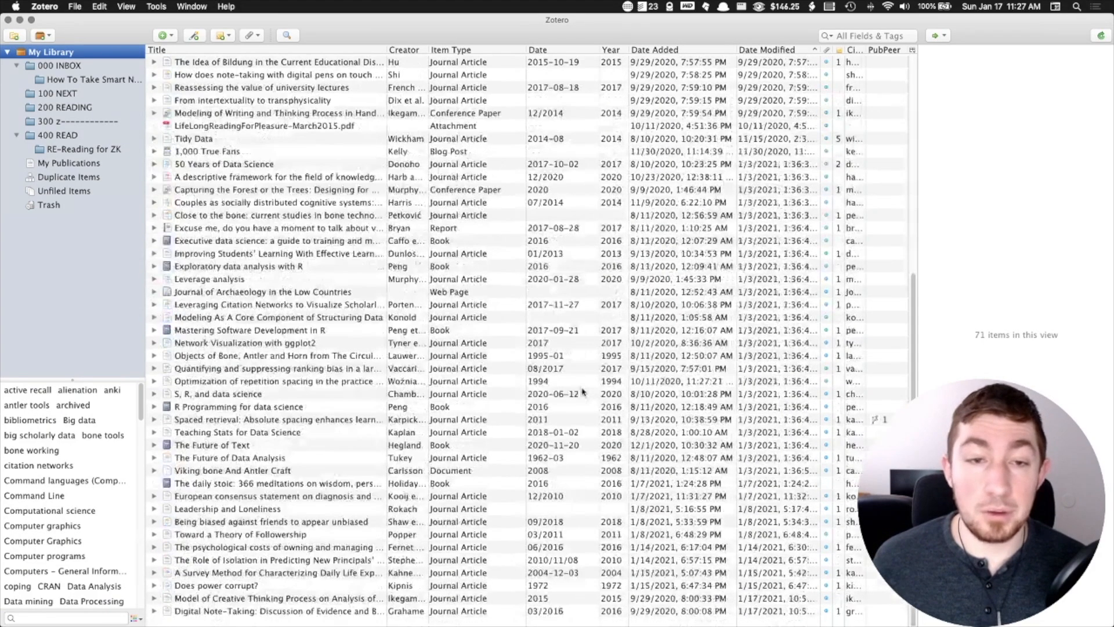
scroll(up, 3)
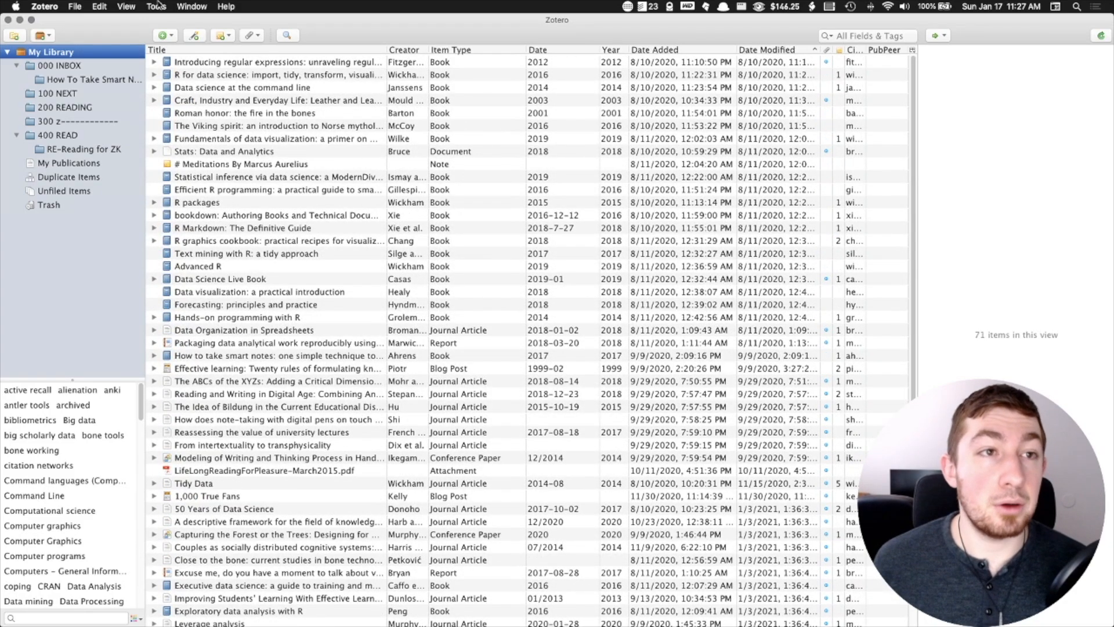
click(156, 7)
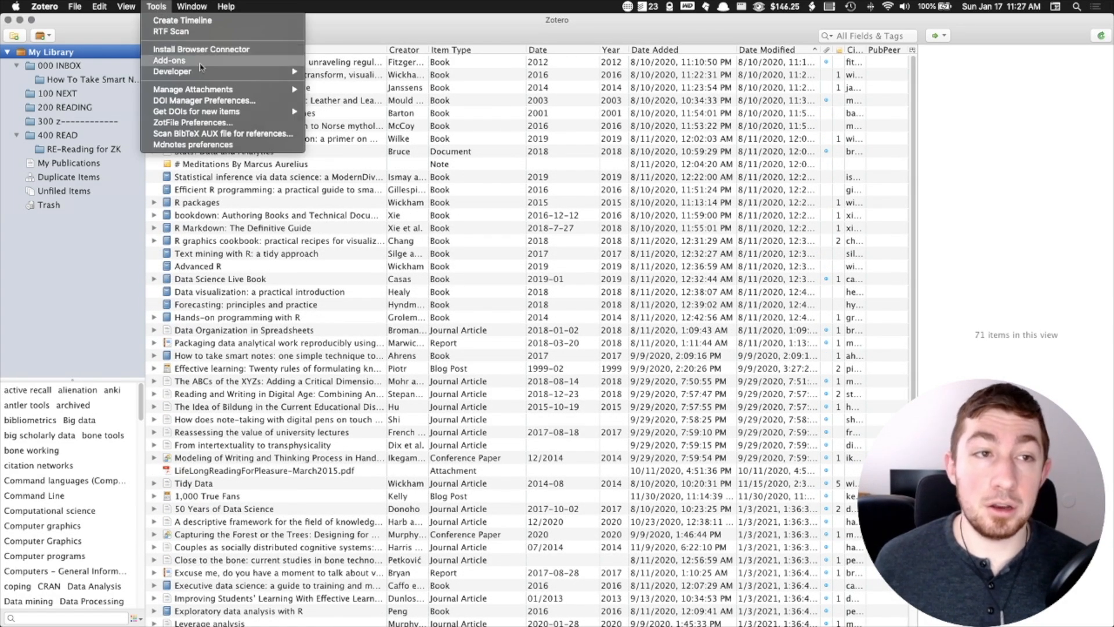
click(169, 60)
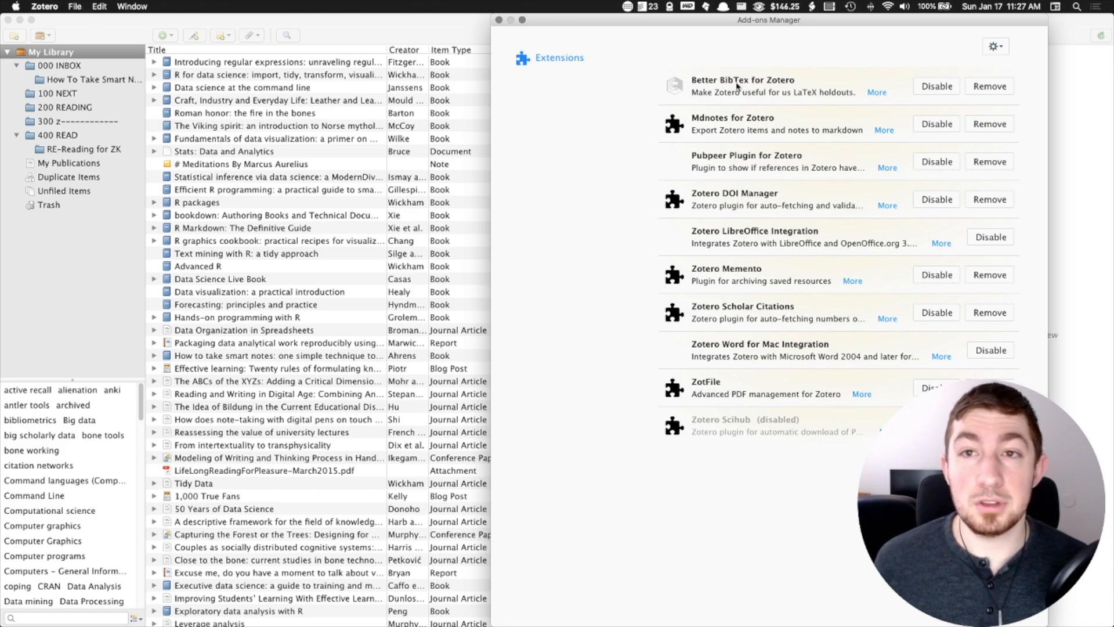
mouse_move(710, 396)
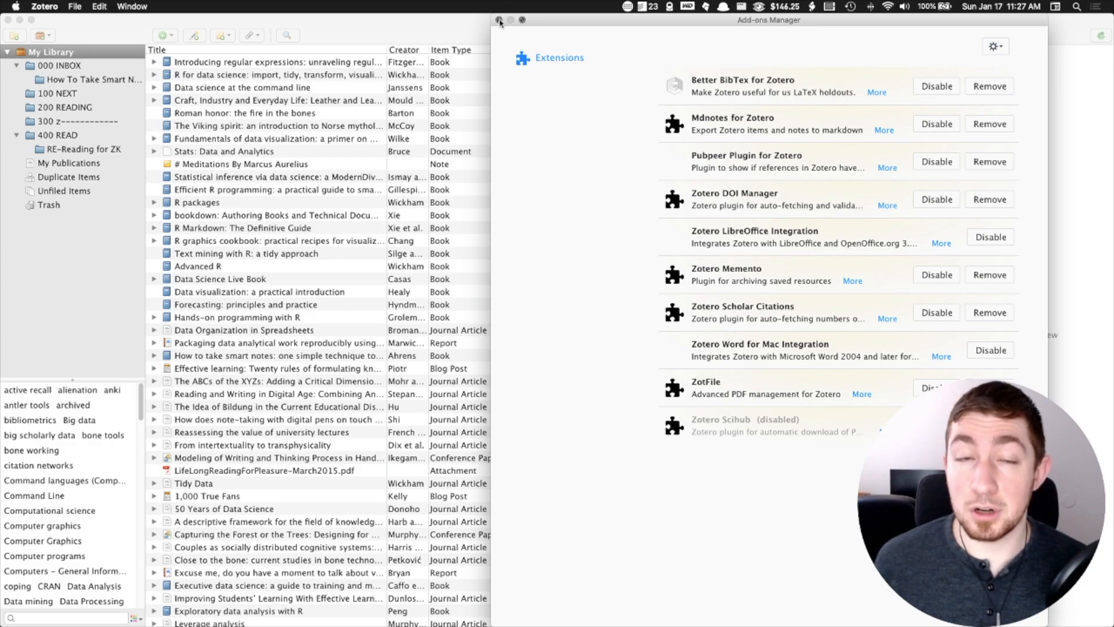
click(499, 20)
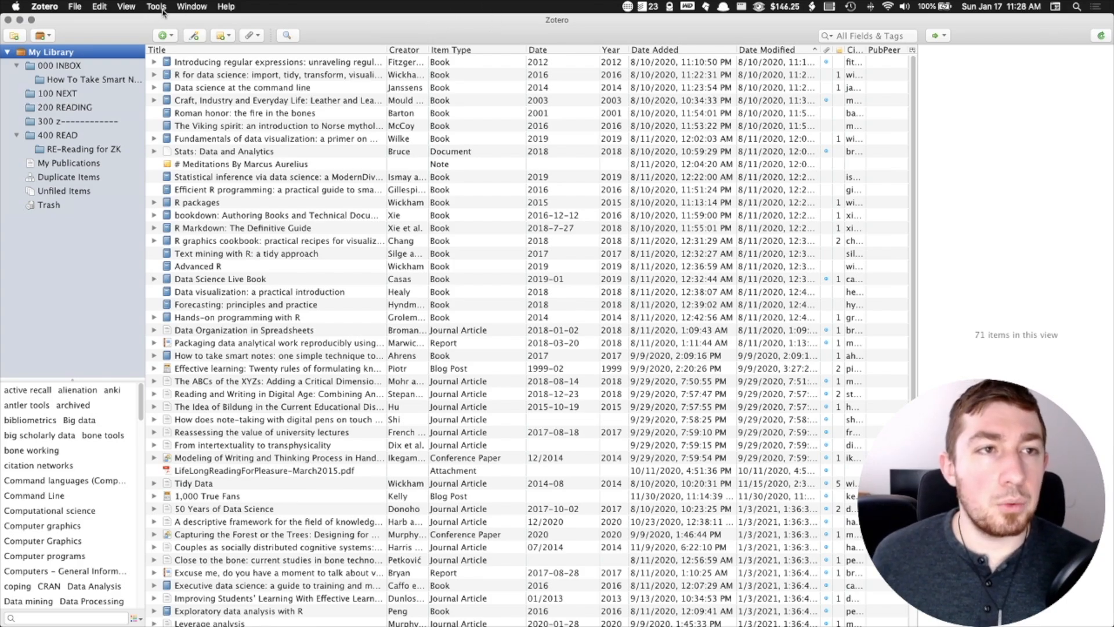
In ZotFile Preferences' Tablet Settings, enable 'Use ZotFile to send and get files from tablet'.
click(157, 7)
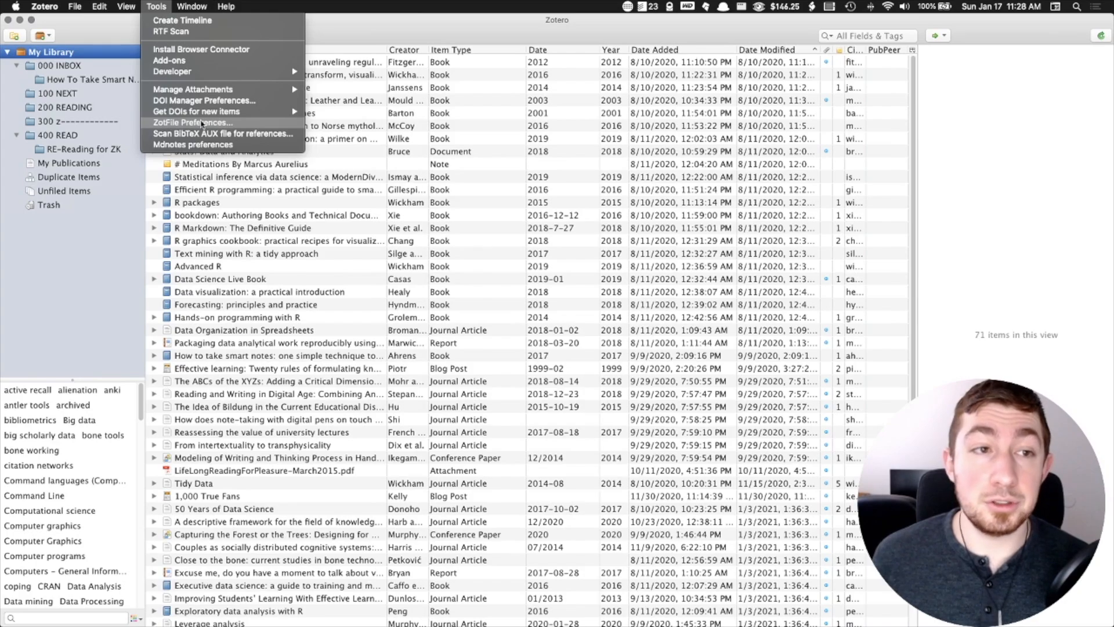
click(201, 122)
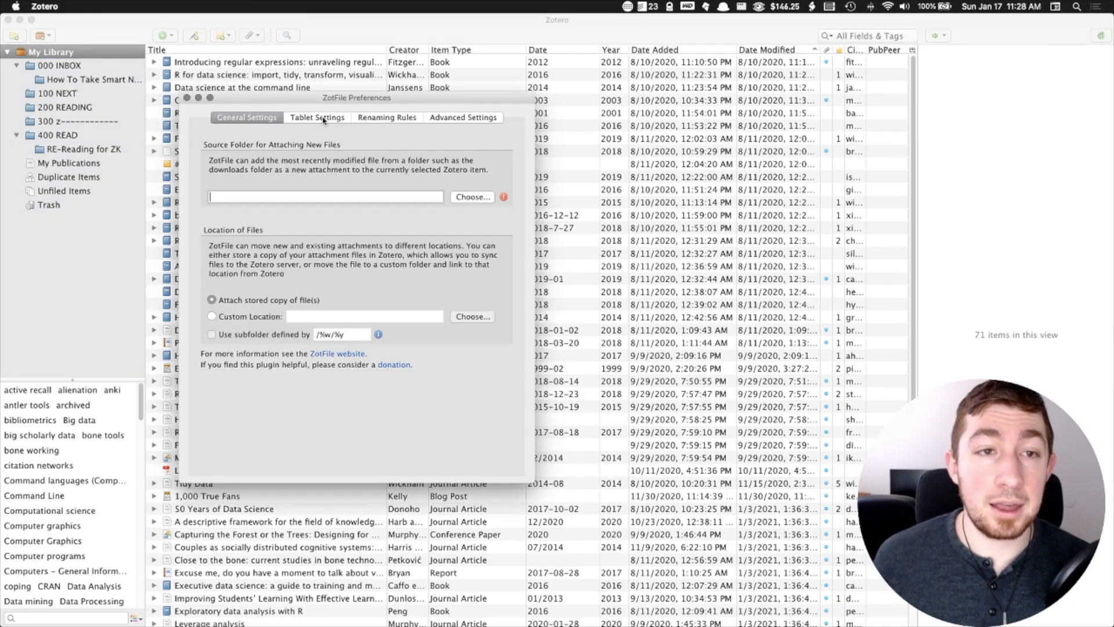
click(317, 117)
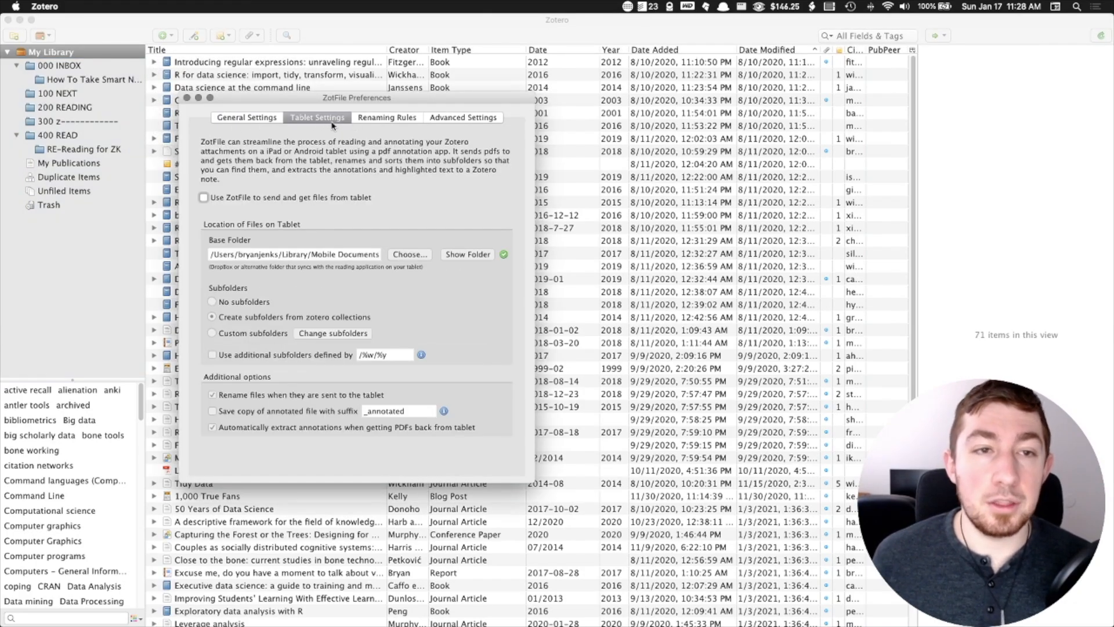
mouse_move(211, 138)
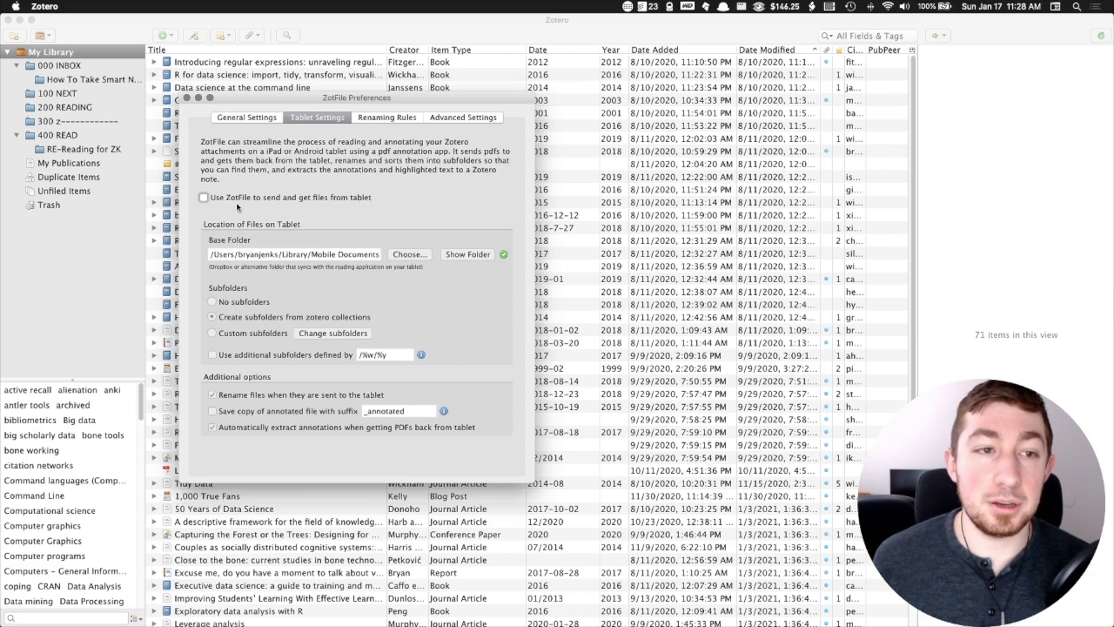
click(205, 197)
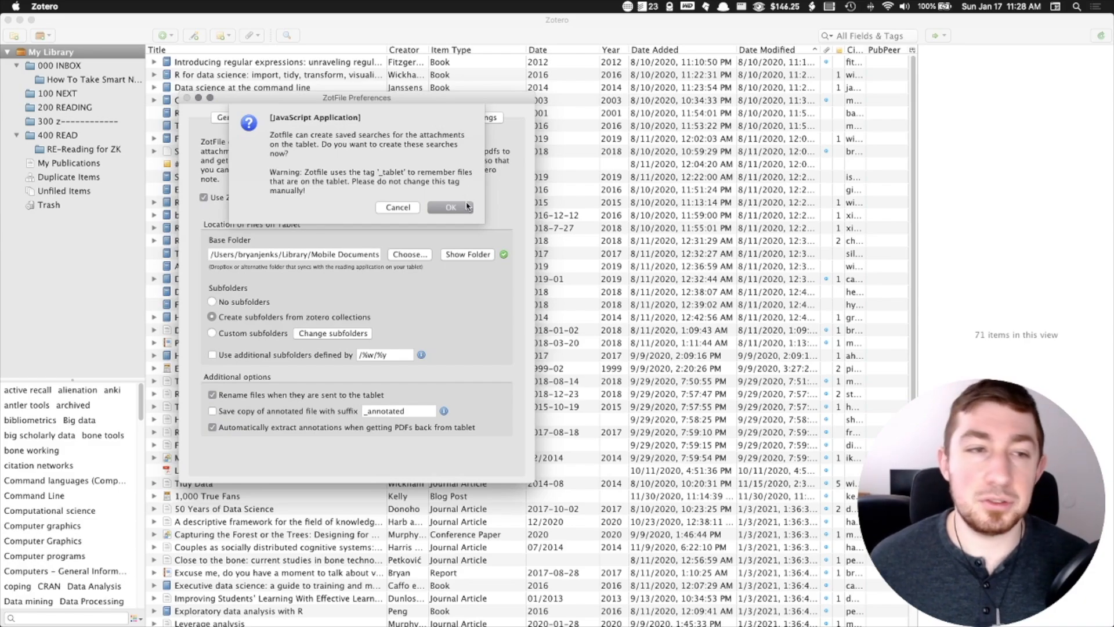
Confirm the prompt to create the Tablet Files and Tablet Files (modified) saved searches.
click(451, 207)
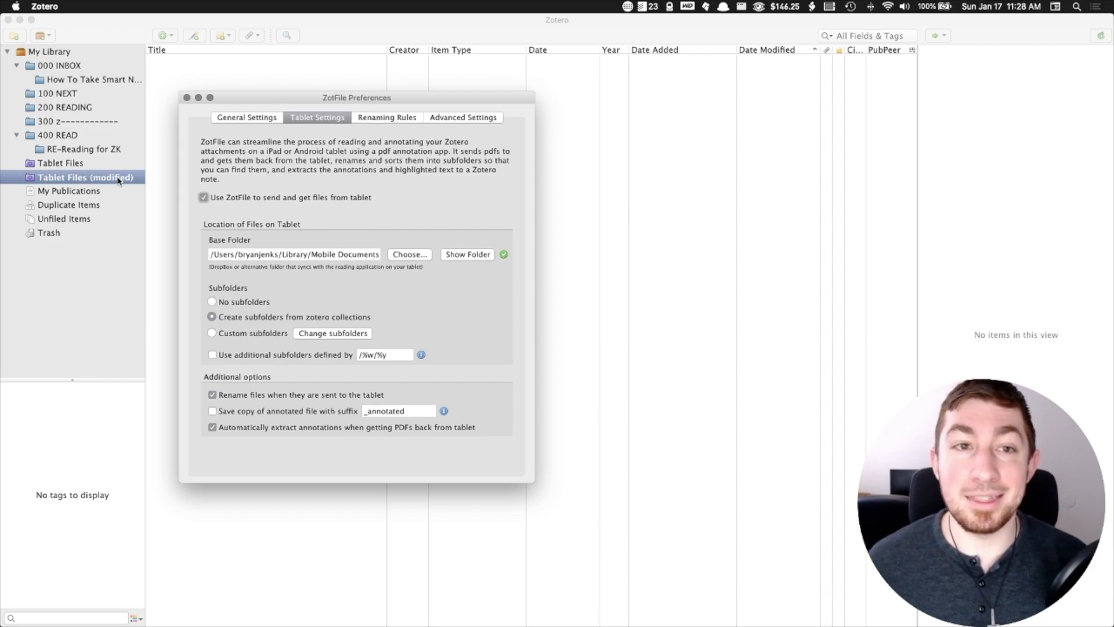
mouse_move(293, 237)
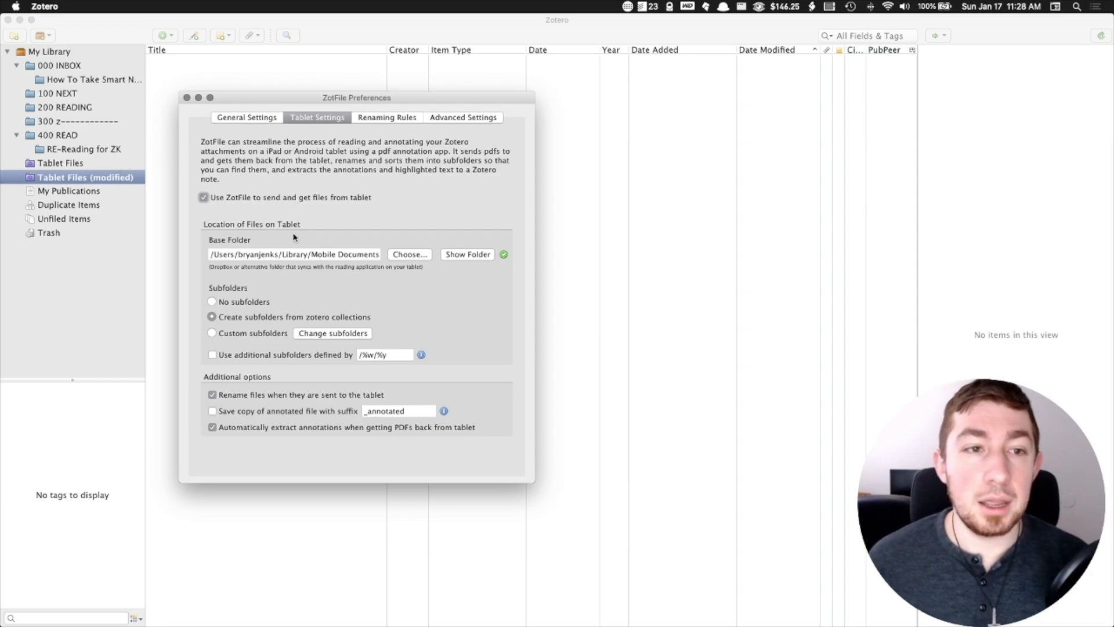
mouse_move(349, 254)
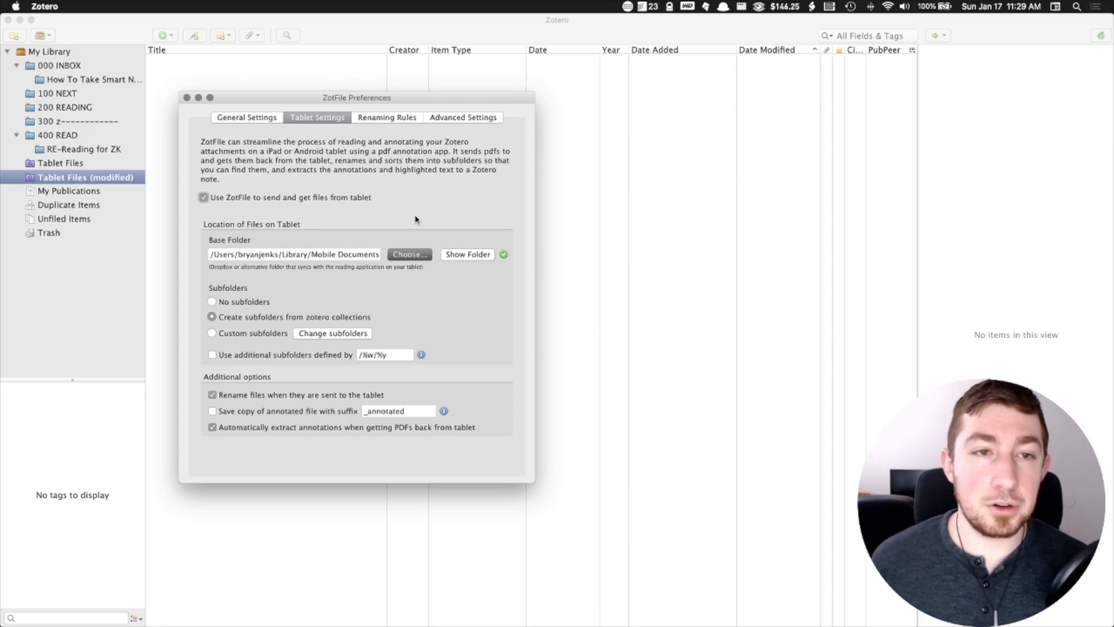
click(408, 254)
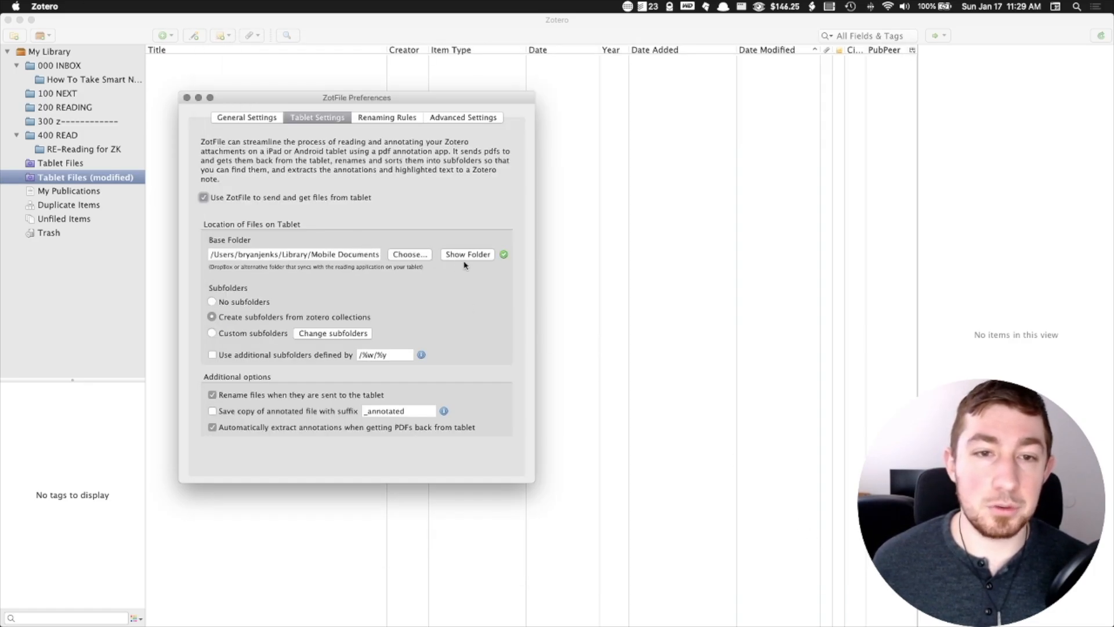
Reveal the tablet base folder ZoteroPDFs in iCloud Drive via Show Folder.
click(410, 255)
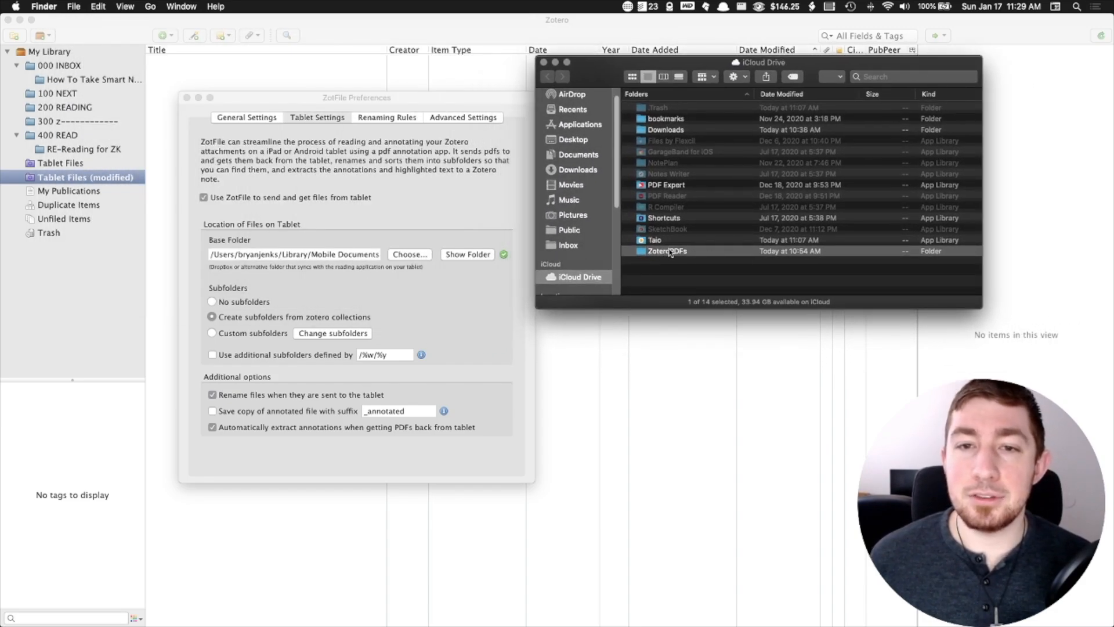
mouse_move(747, 262)
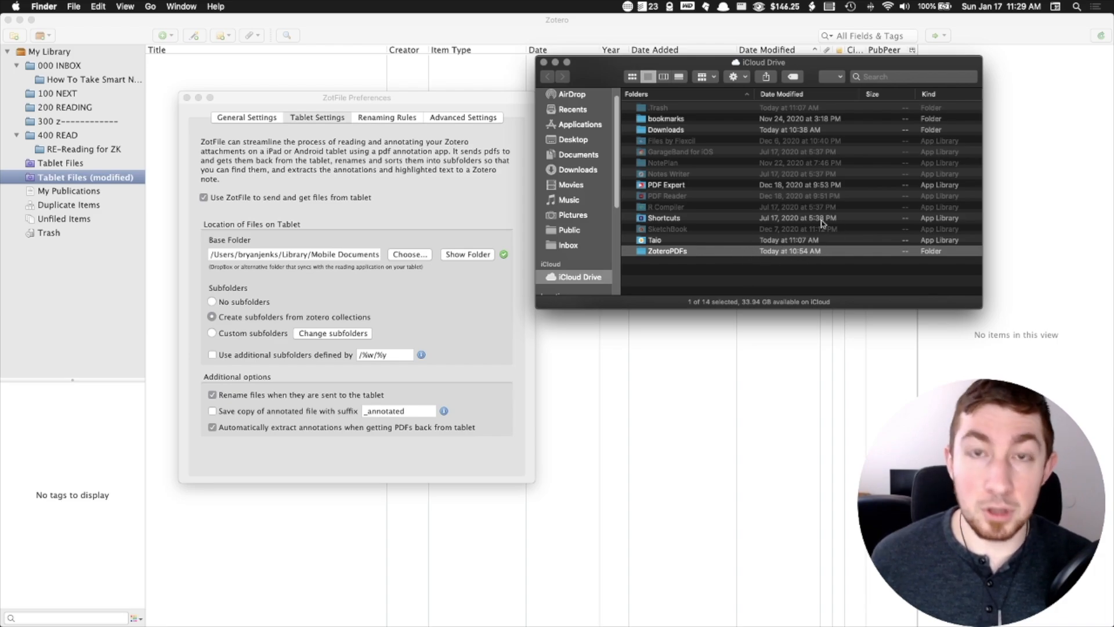
mouse_move(767, 251)
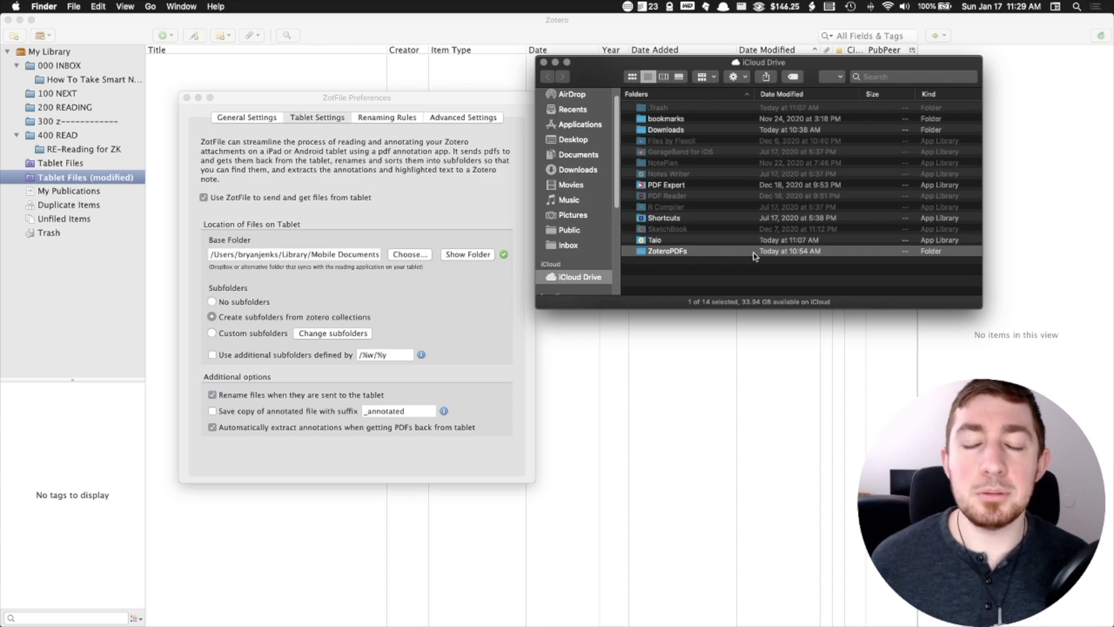
mouse_move(736, 246)
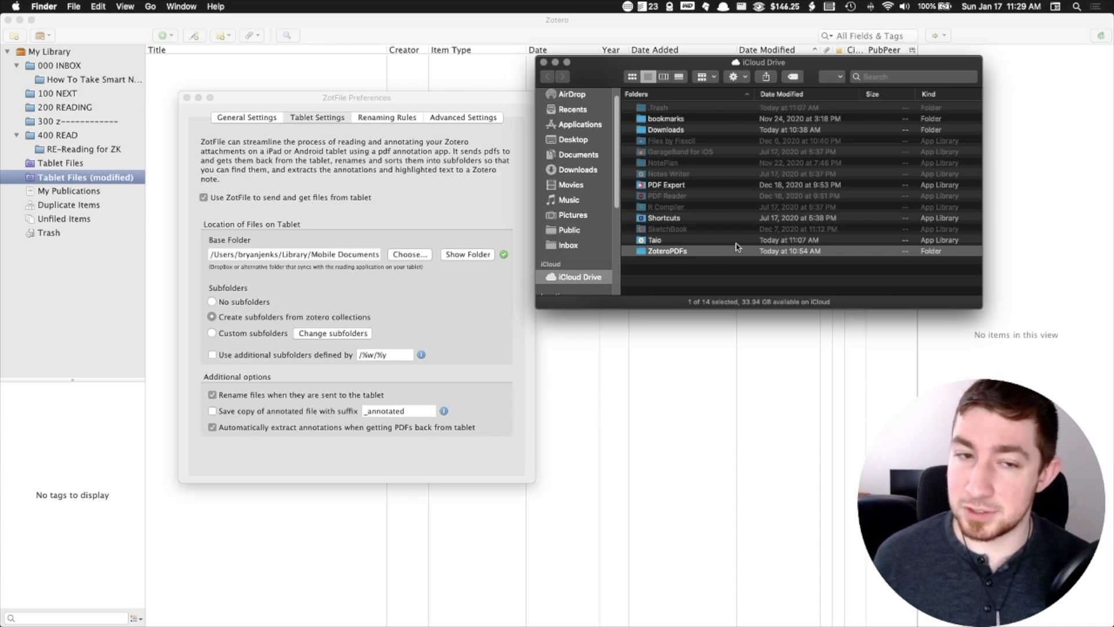
mouse_move(547, 62)
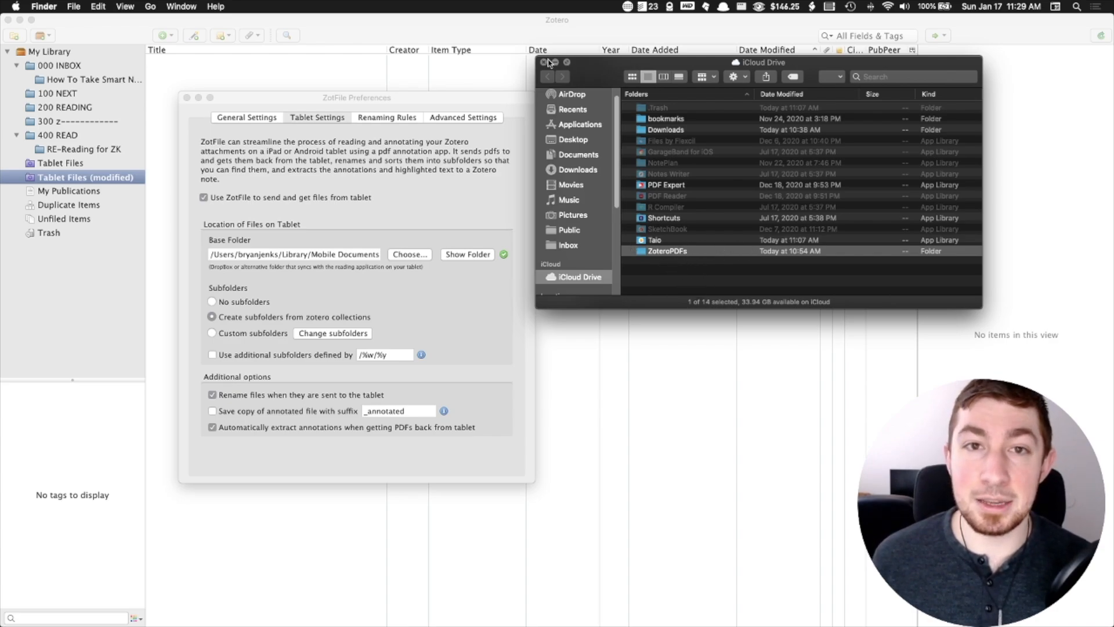
Close the iCloud Drive Finder window, returning to ZotFile's tablet settings.
click(542, 63)
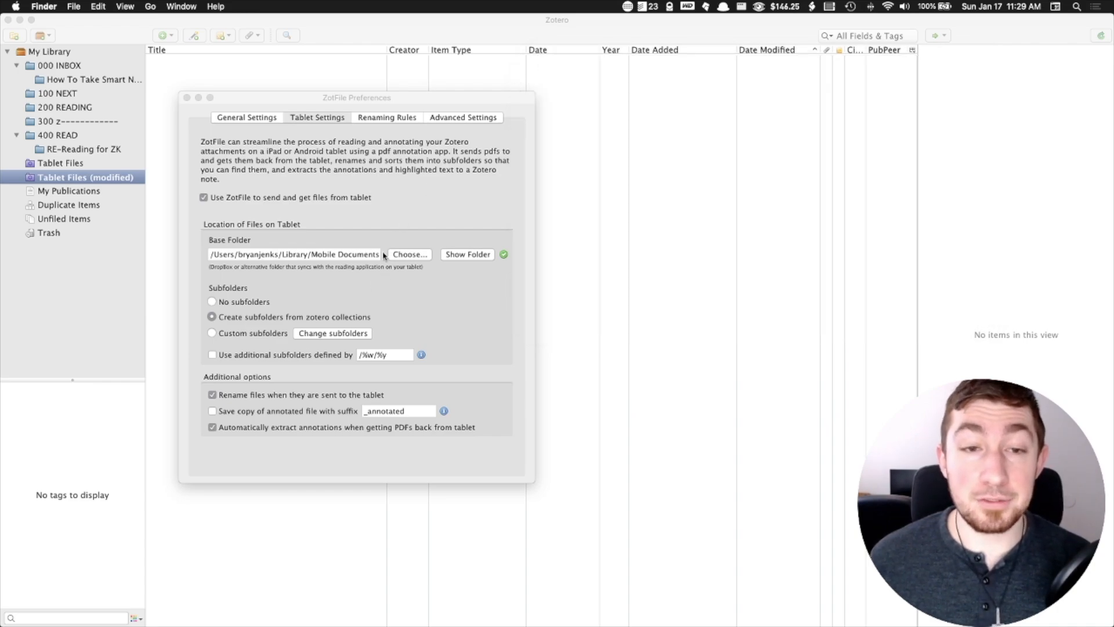
mouse_move(510, 260)
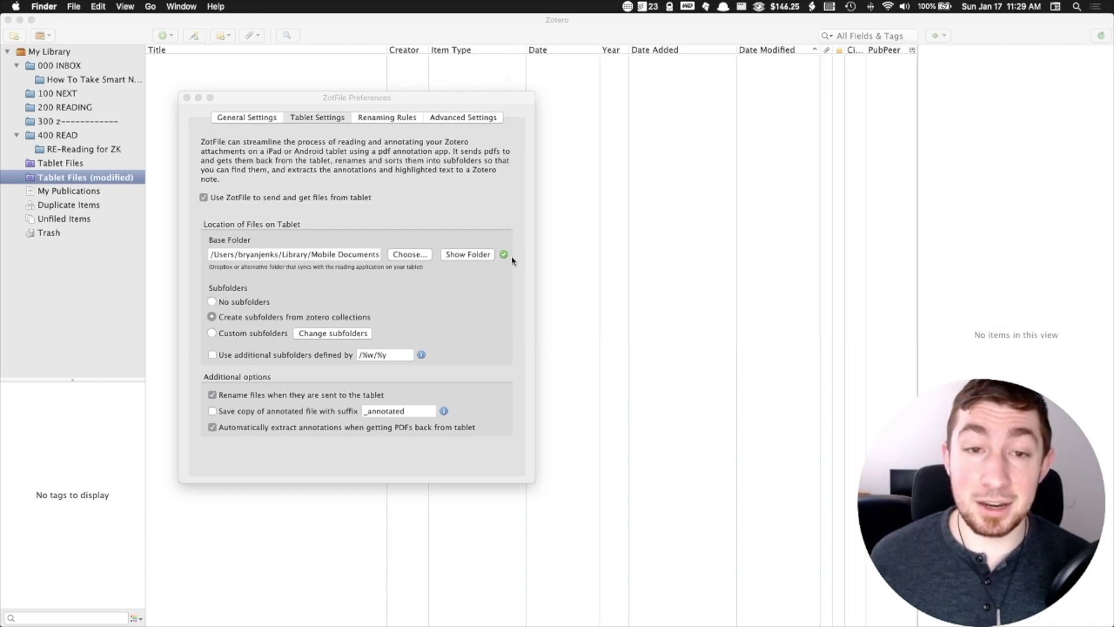
mouse_move(242, 268)
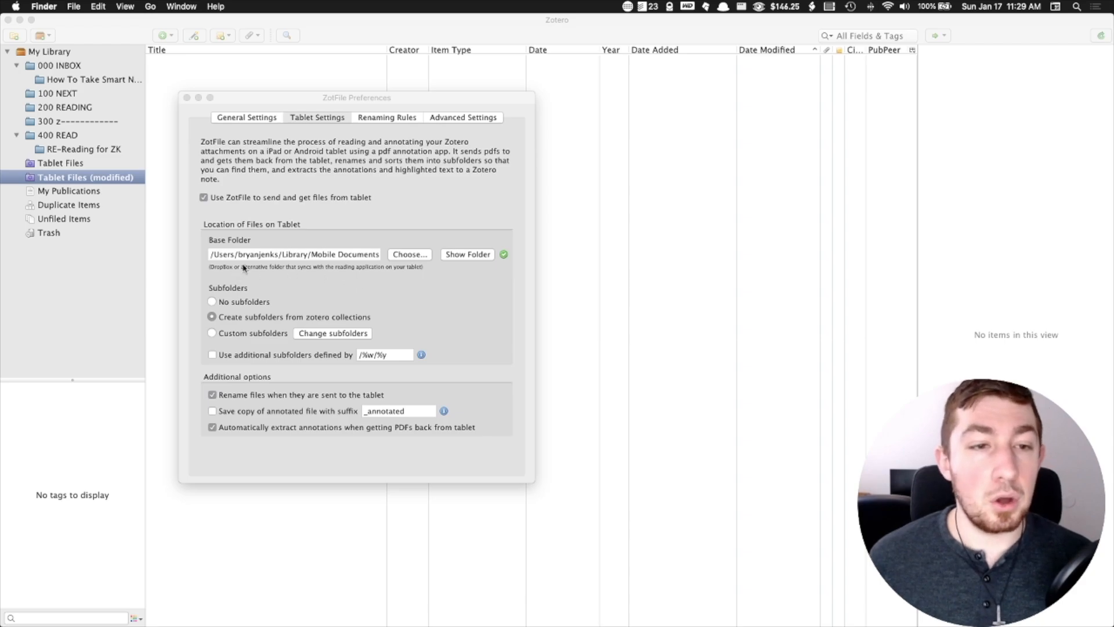
mouse_move(299, 338)
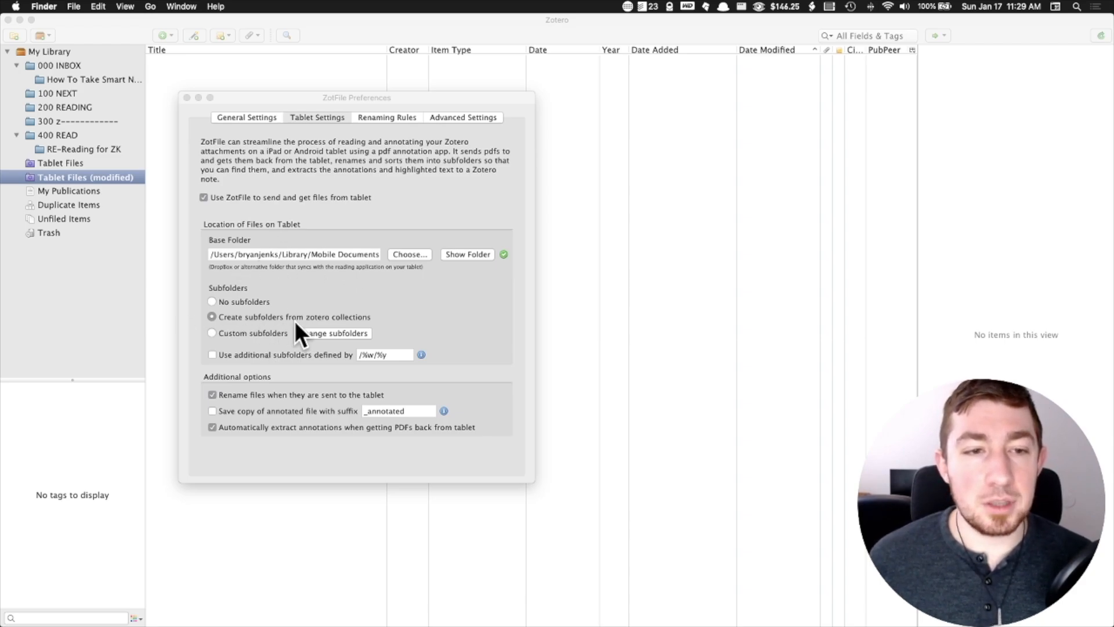
mouse_move(316, 316)
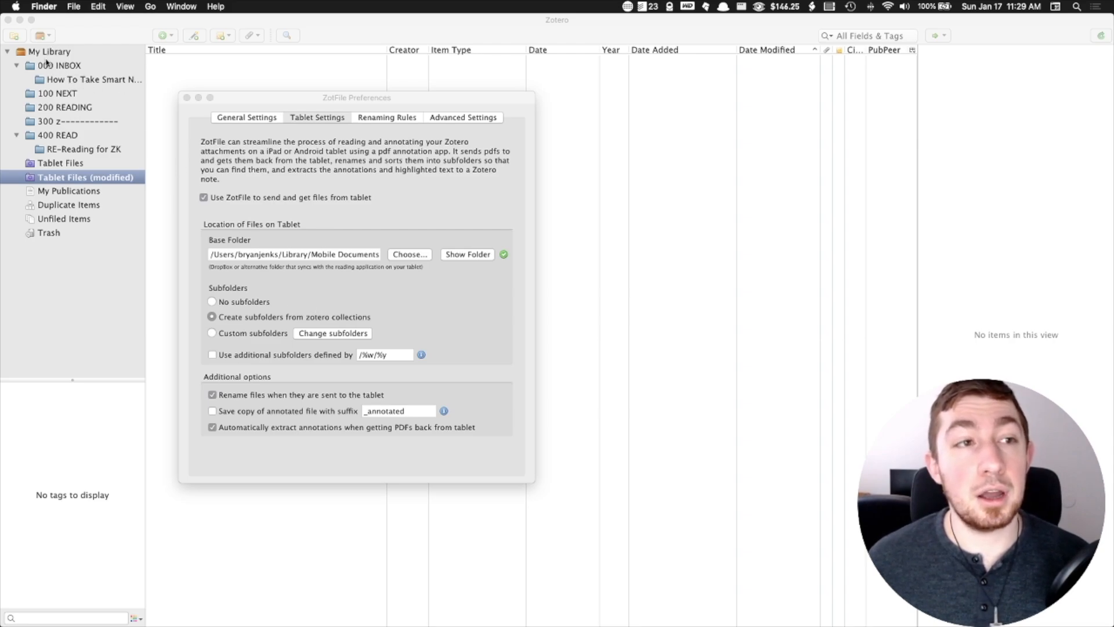
mouse_move(54, 74)
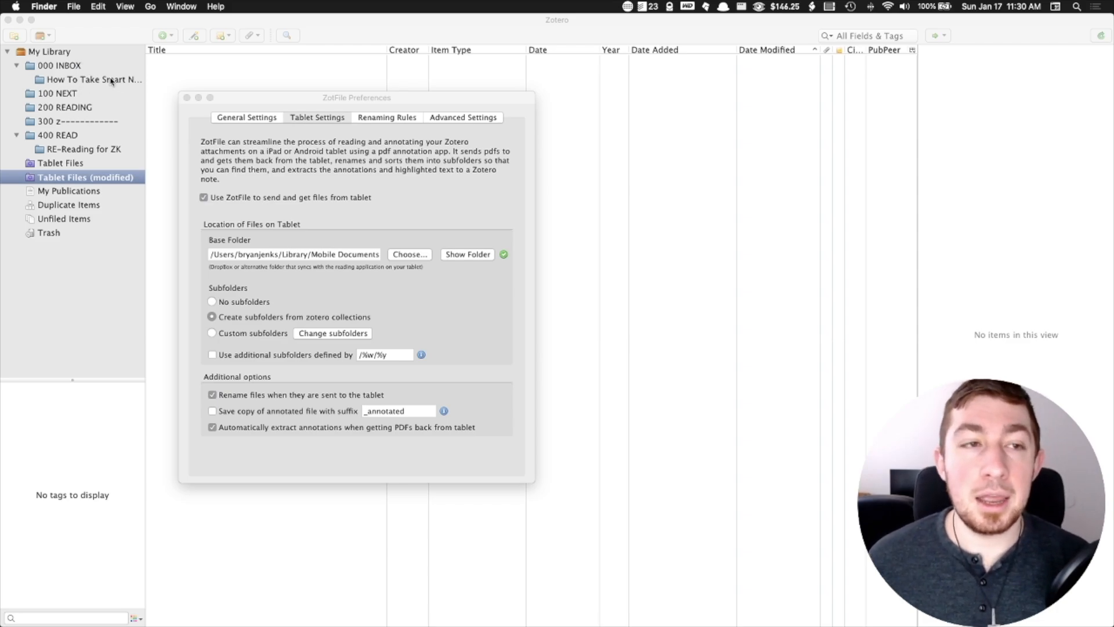
mouse_move(221, 248)
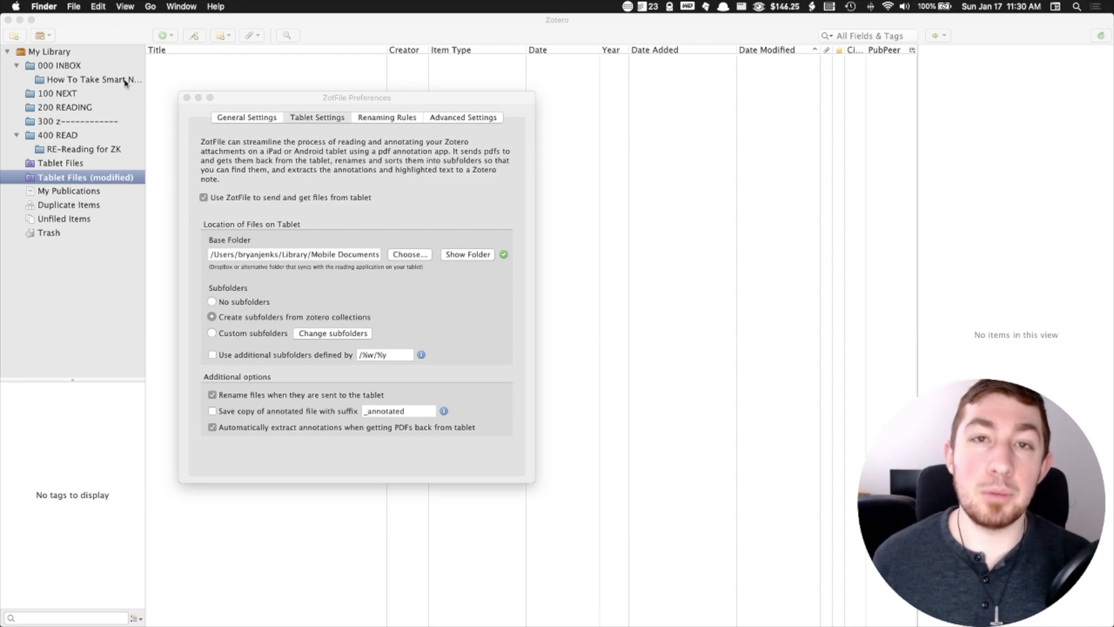
mouse_move(220, 304)
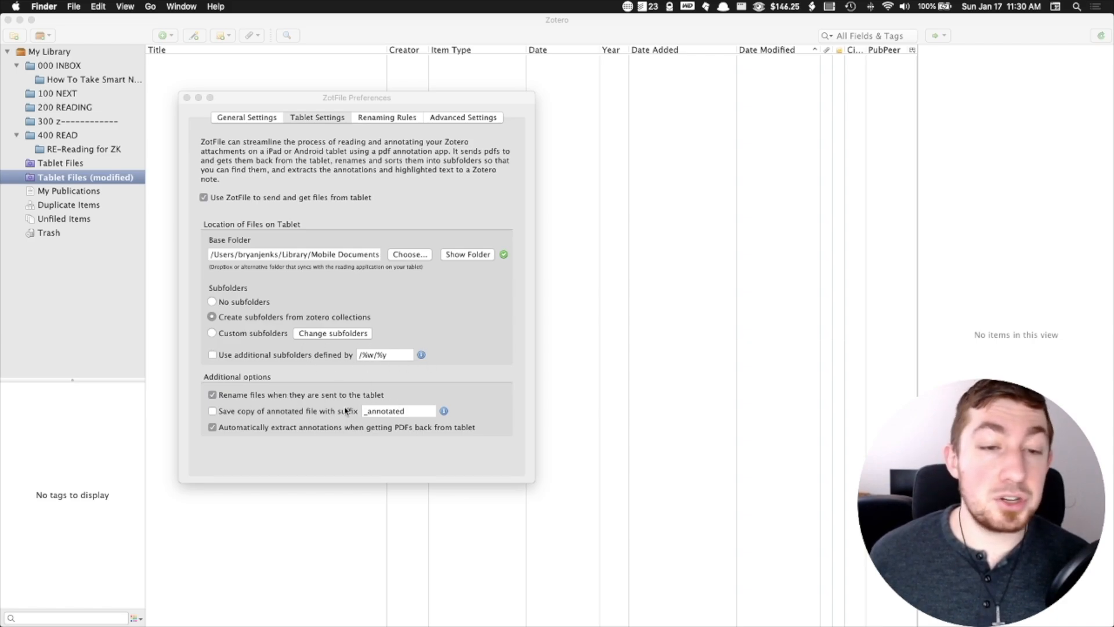
mouse_move(422, 418)
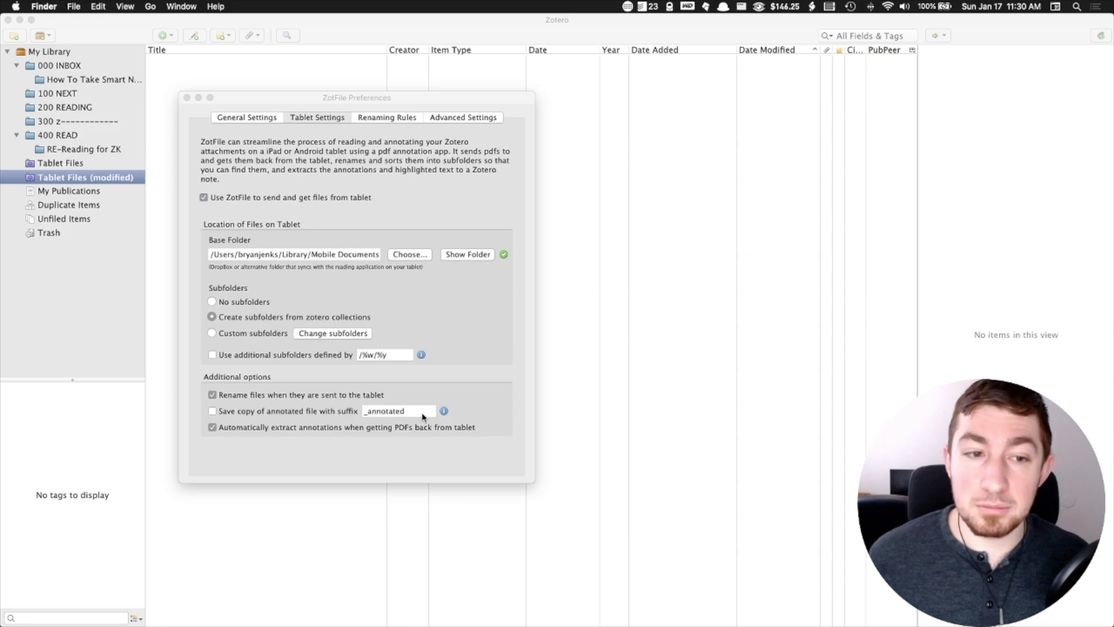
mouse_move(246, 429)
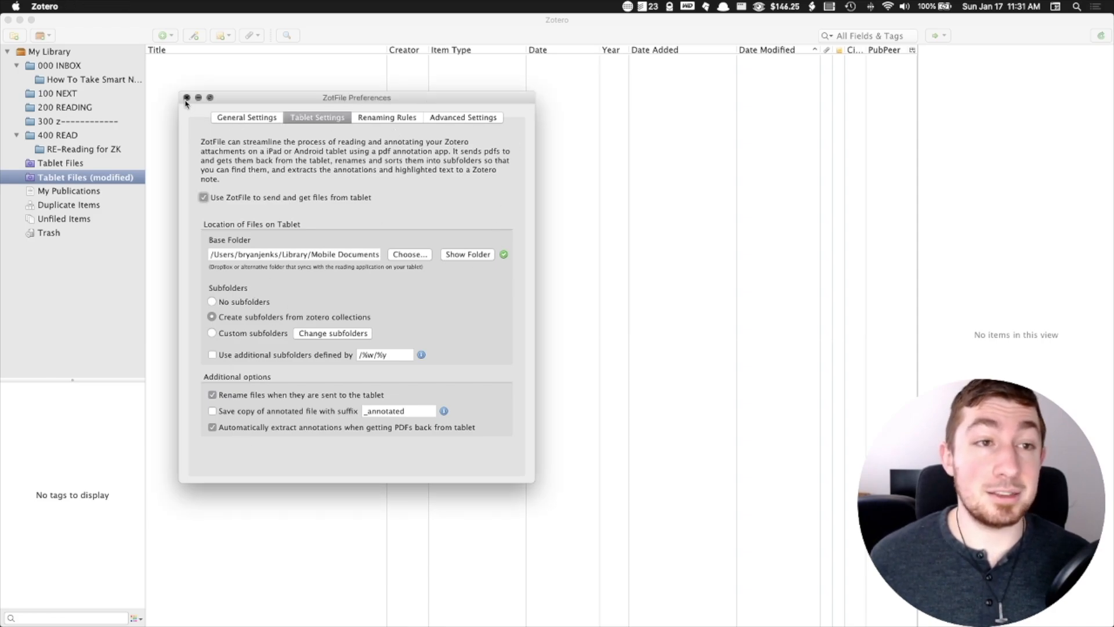
Close ZotFile preferences and select the Model of Creative Thinking paper in the How To Take Smart Notes collection.
click(186, 97)
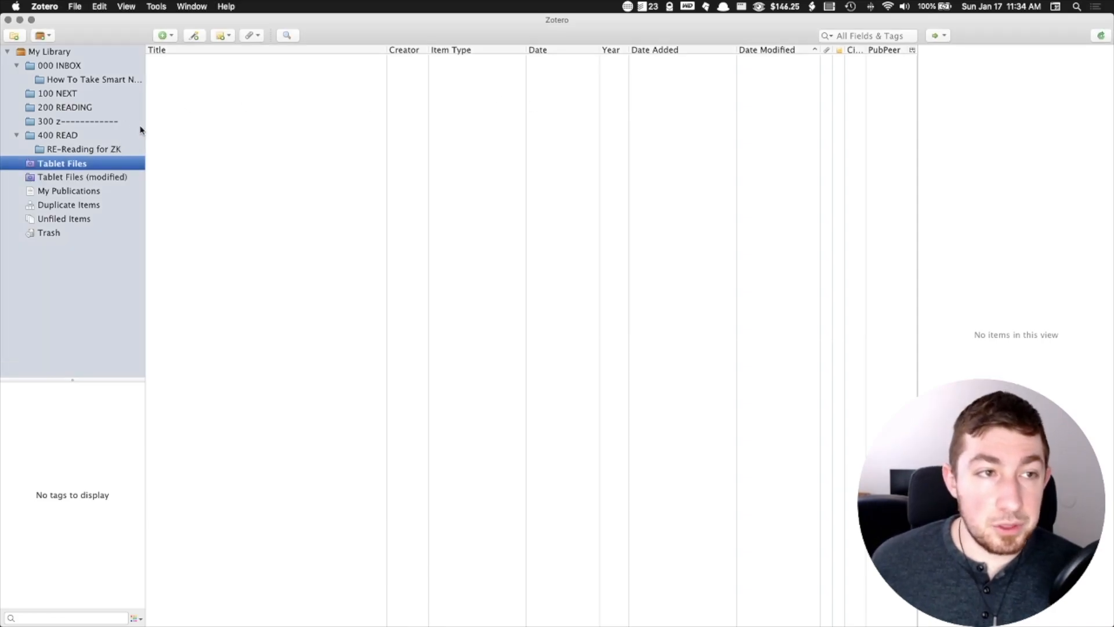
click(94, 79)
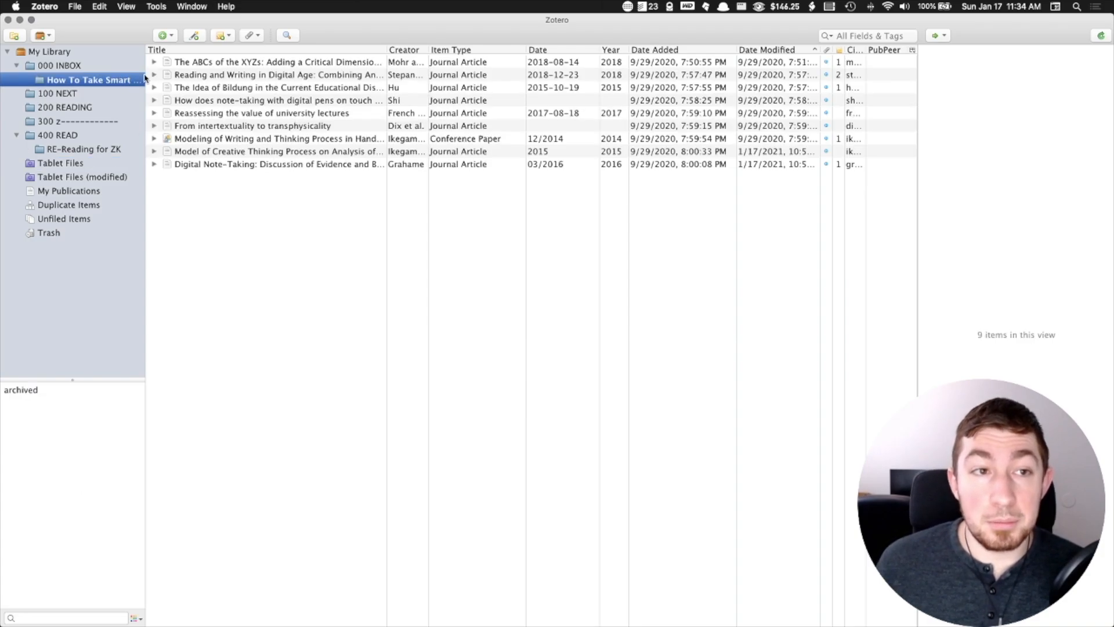
mouse_move(204, 157)
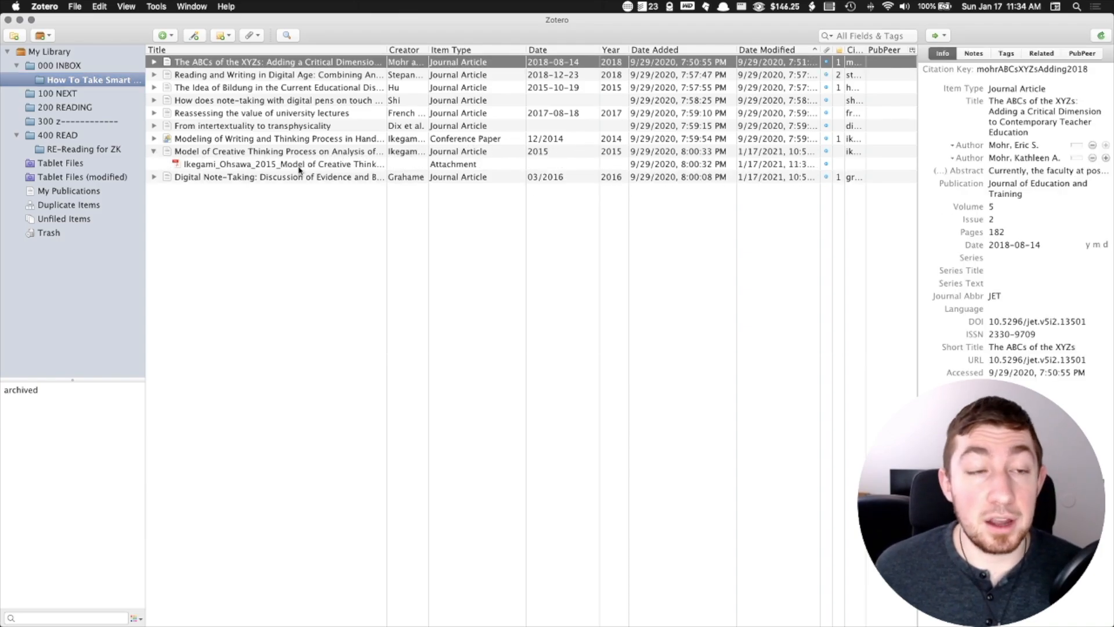
right_click(278, 151)
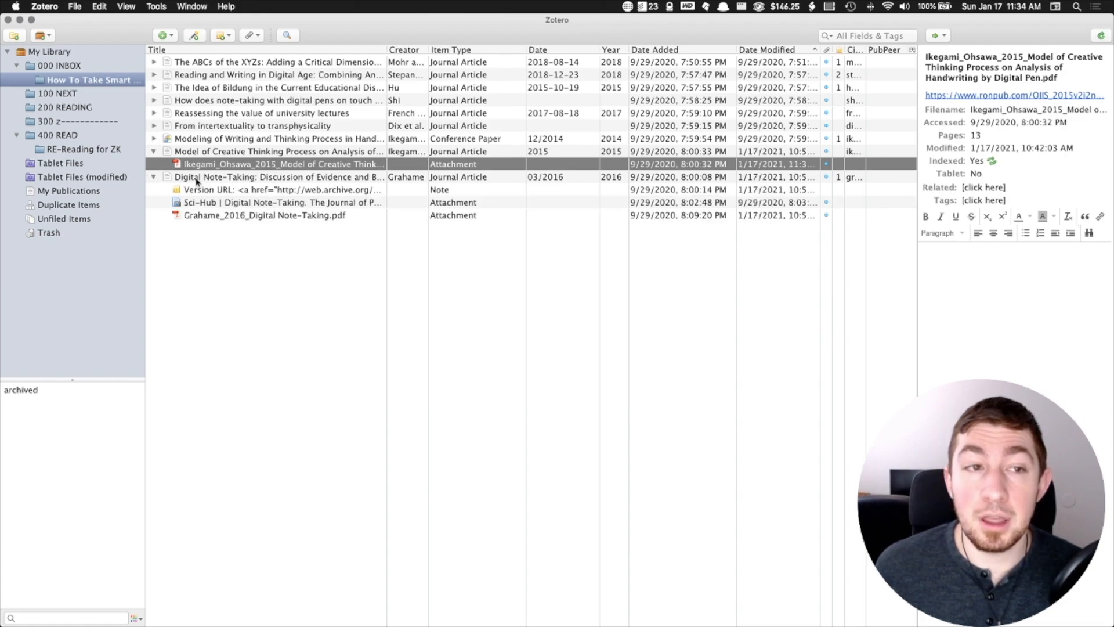
click(153, 177)
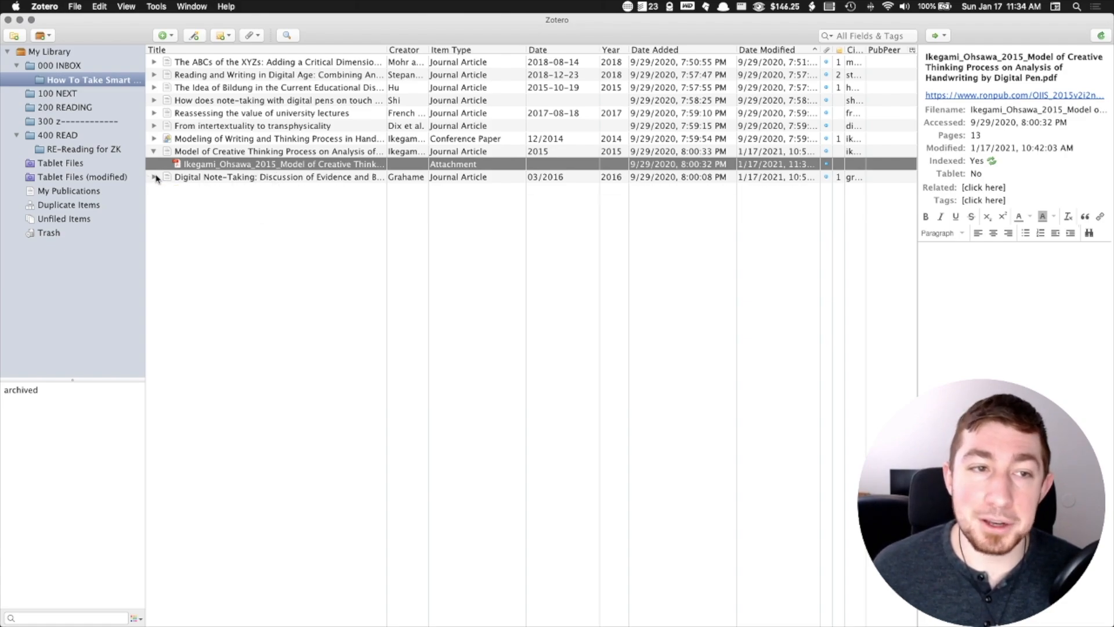
click(277, 151)
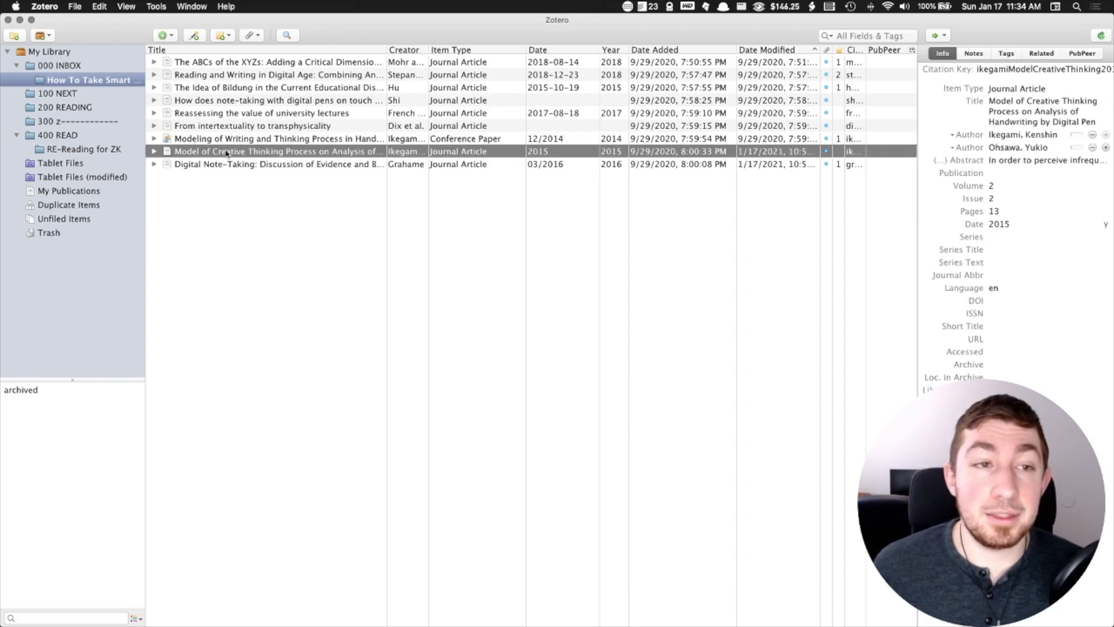
mouse_move(330, 151)
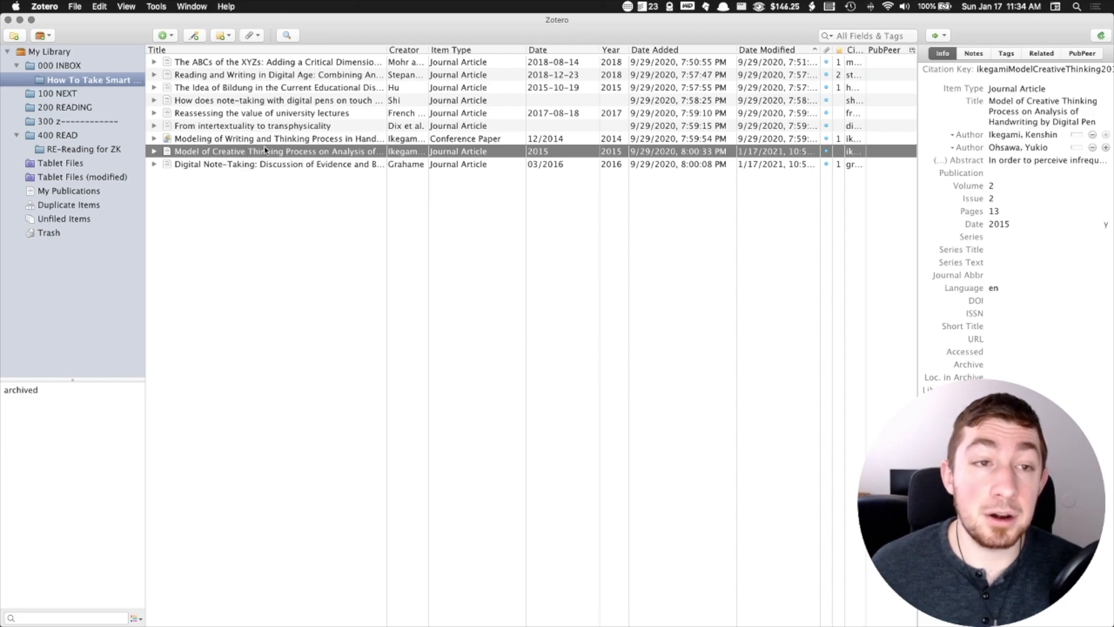
Send the paper's PDF to the tablet subfolder 000 INBOX/How To Take Smart Notes Citations via Manage Attachments.
right_click(278, 150)
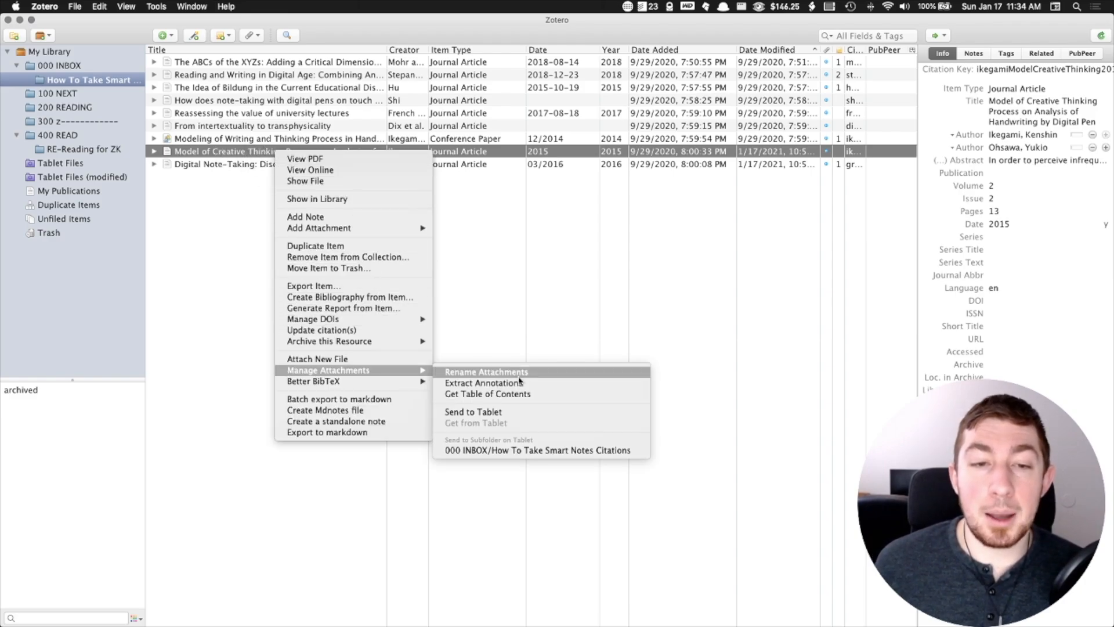
mouse_move(473, 410)
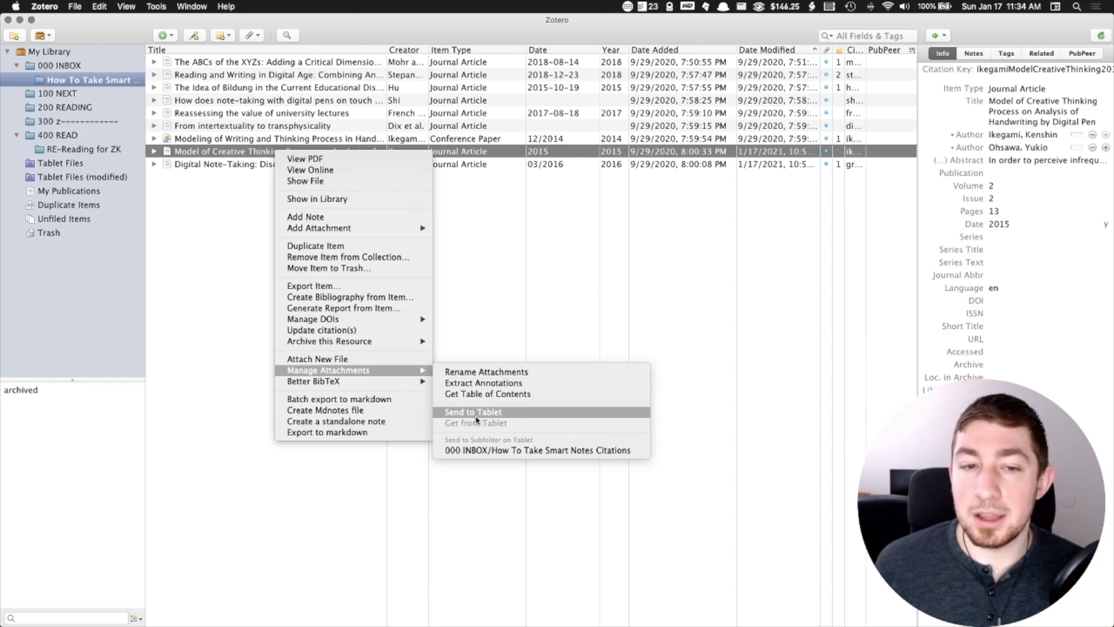
mouse_move(485, 425)
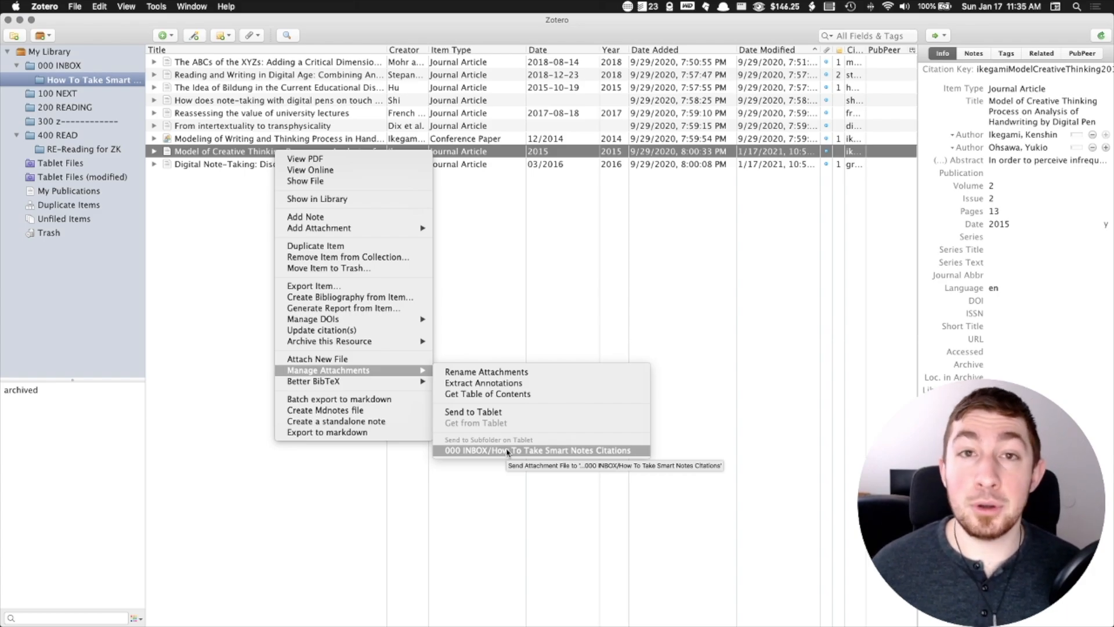
click(539, 450)
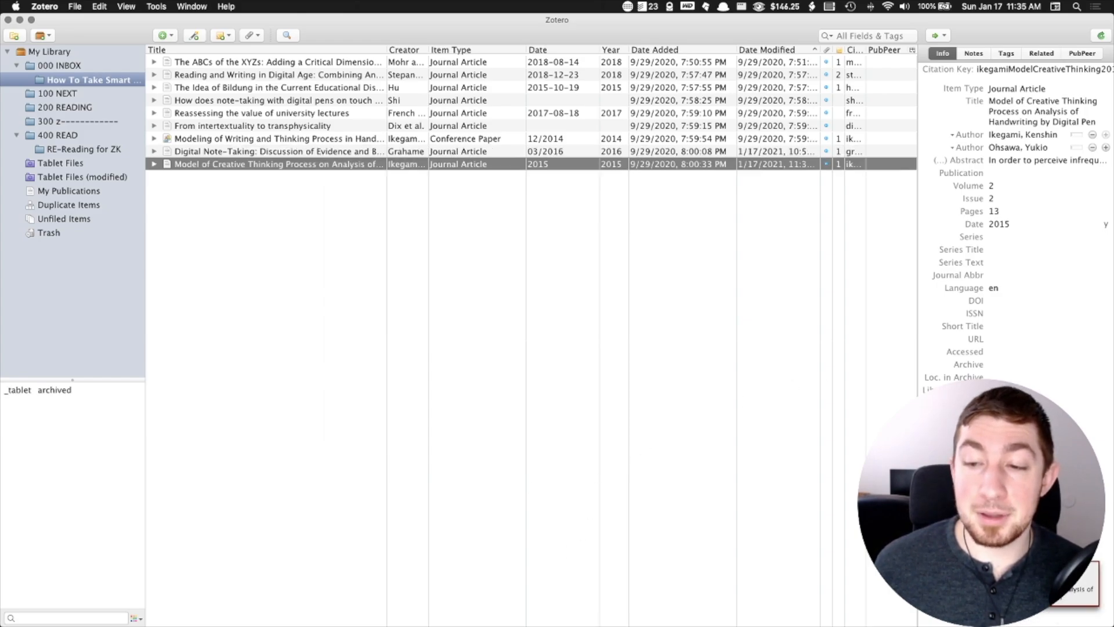
mouse_move(240, 185)
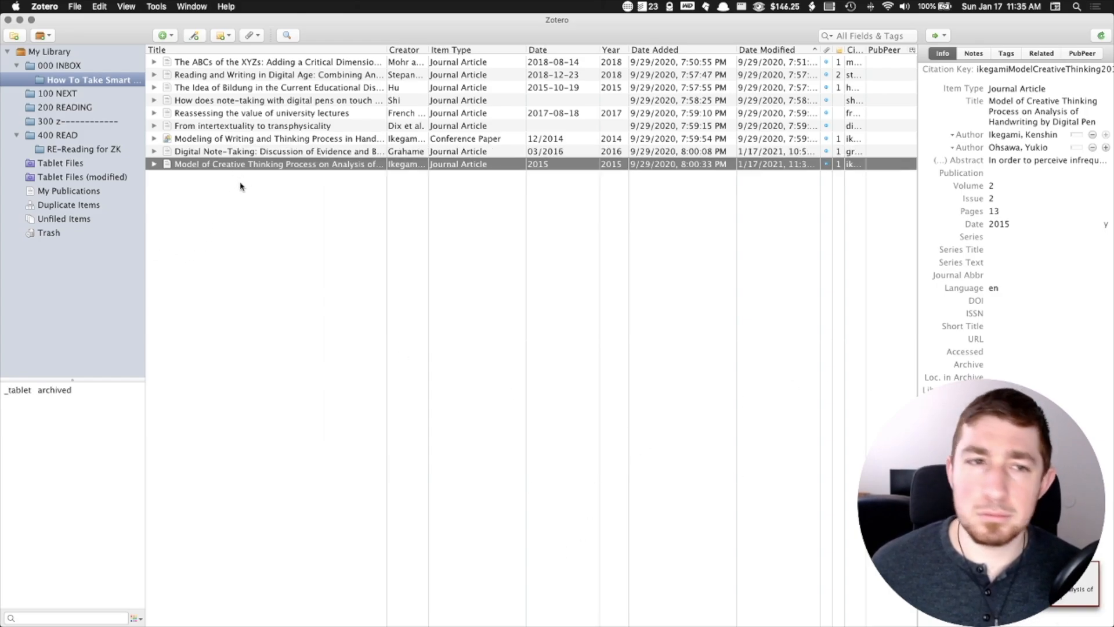
Show the paper's tags, confirming it carries the single _tablet tag.
click(1006, 52)
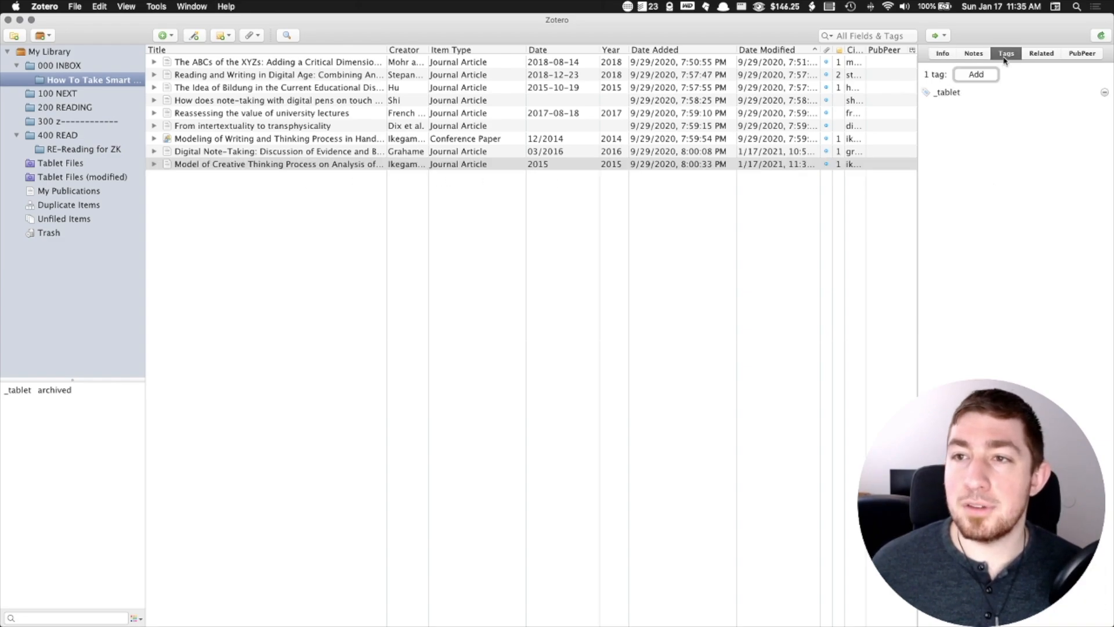
click(947, 93)
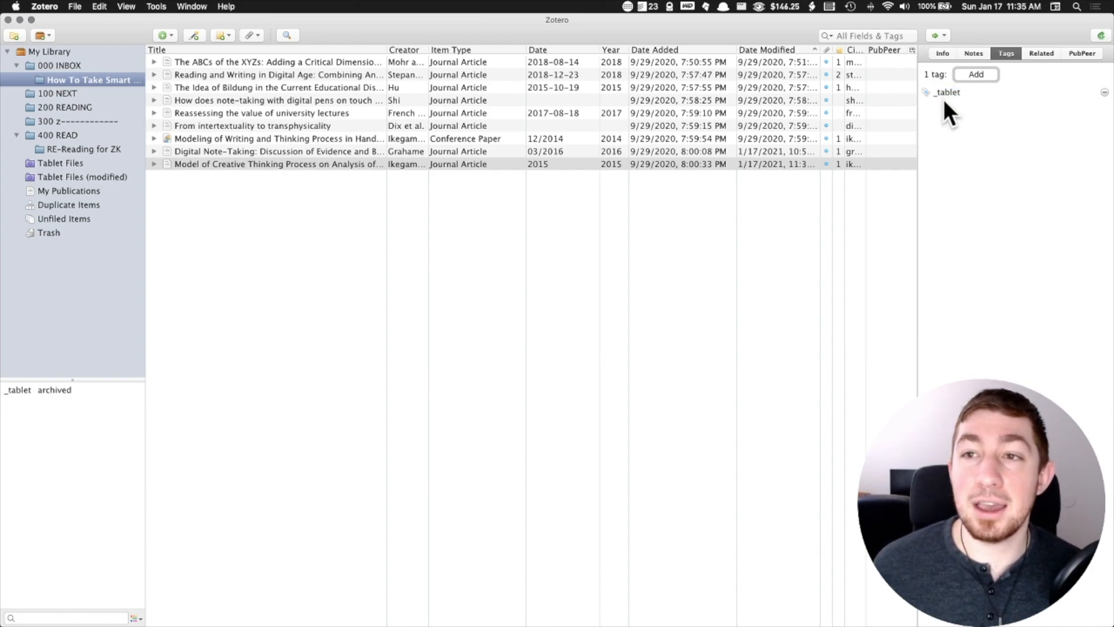
click(947, 93)
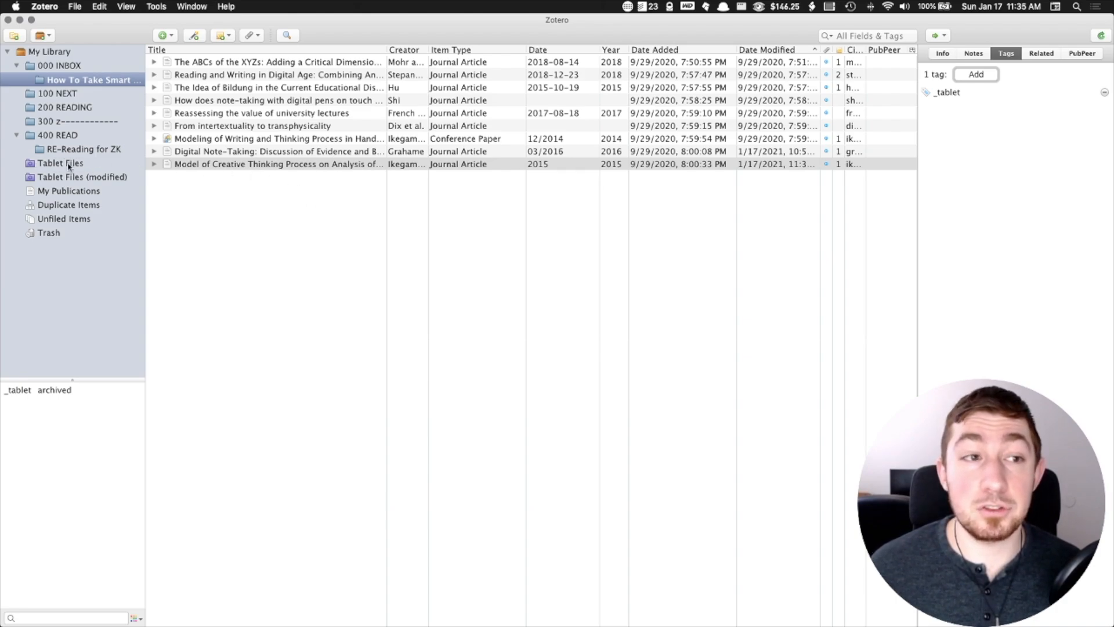
View the Tablet Files saved search and expand the listed paper to show its PDF.
click(60, 162)
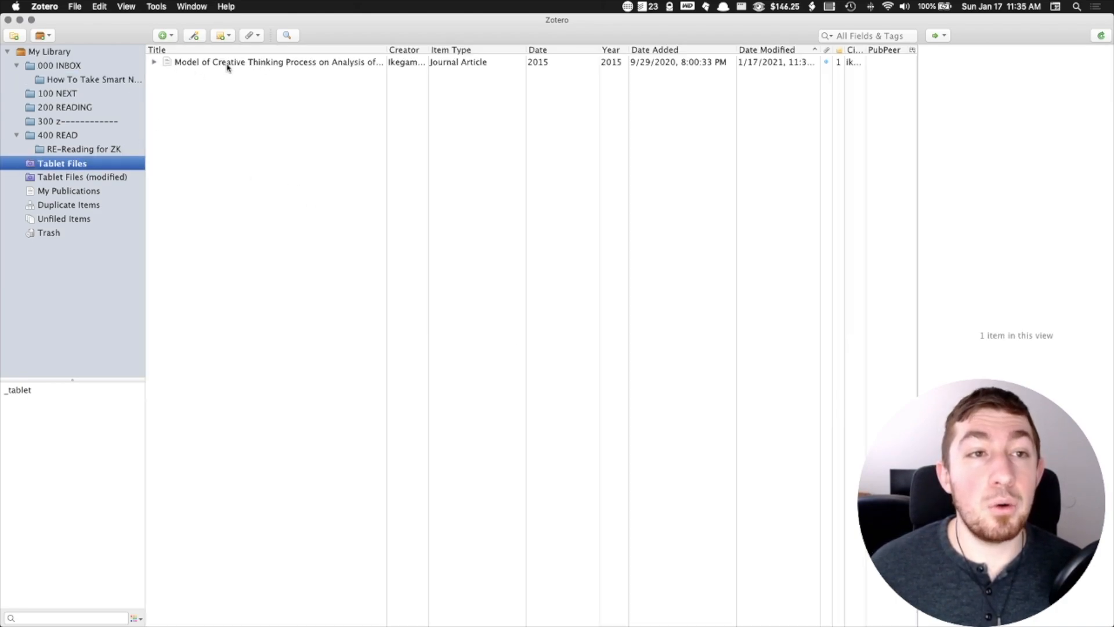
click(153, 61)
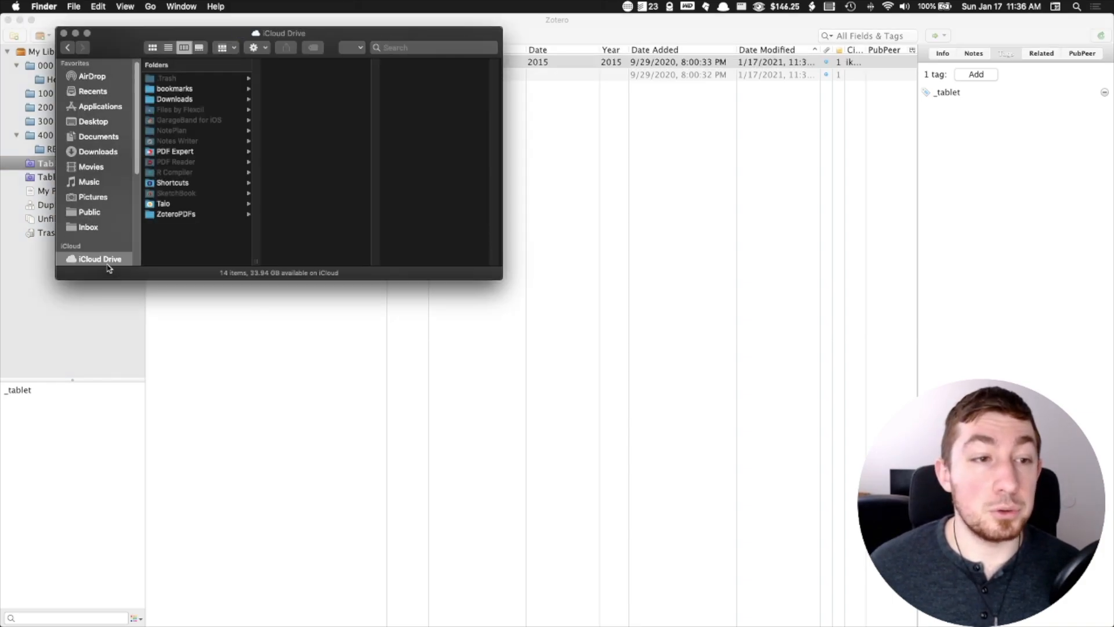
In Finder, confirm ZoteroPDFs now contains a 000 INBOX subfolder for the sent paper.
click(175, 214)
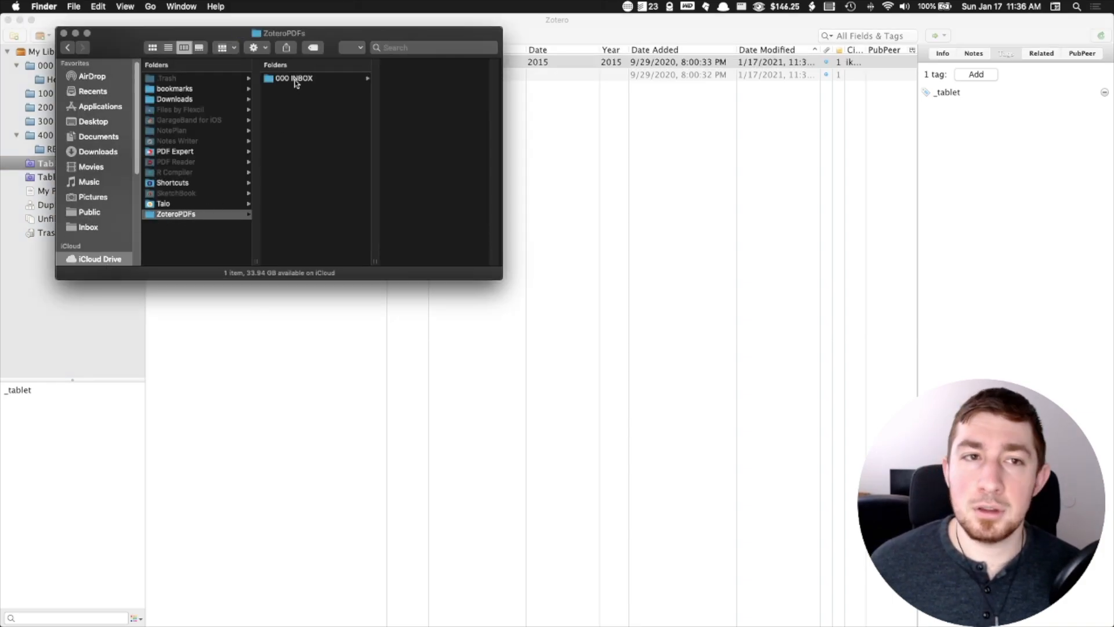
click(293, 78)
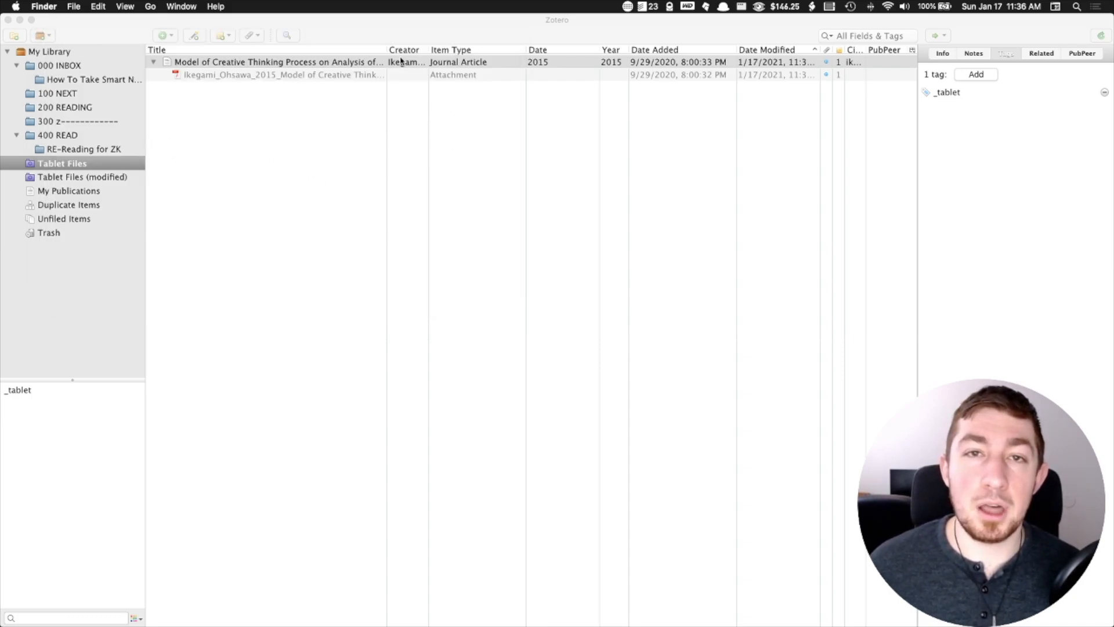
mouse_move(327, 83)
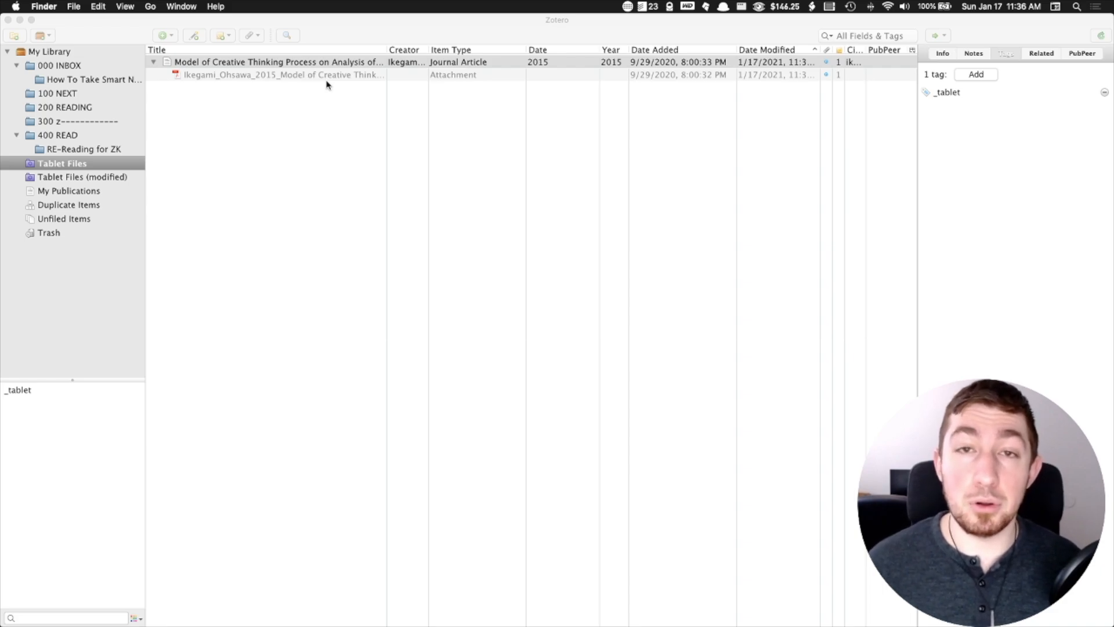
mouse_move(334, 90)
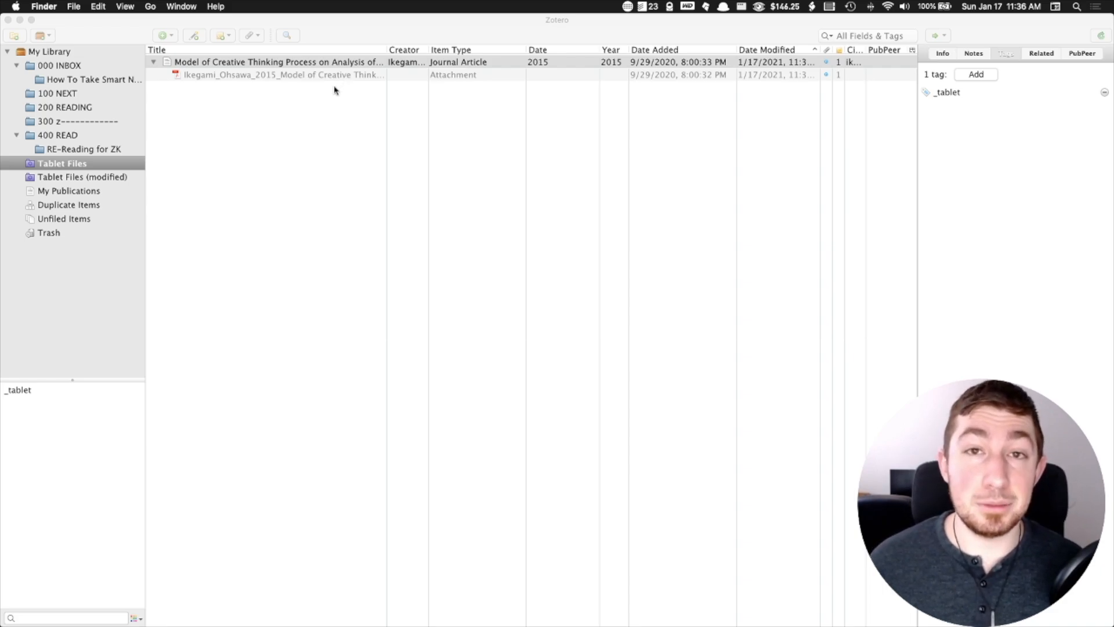